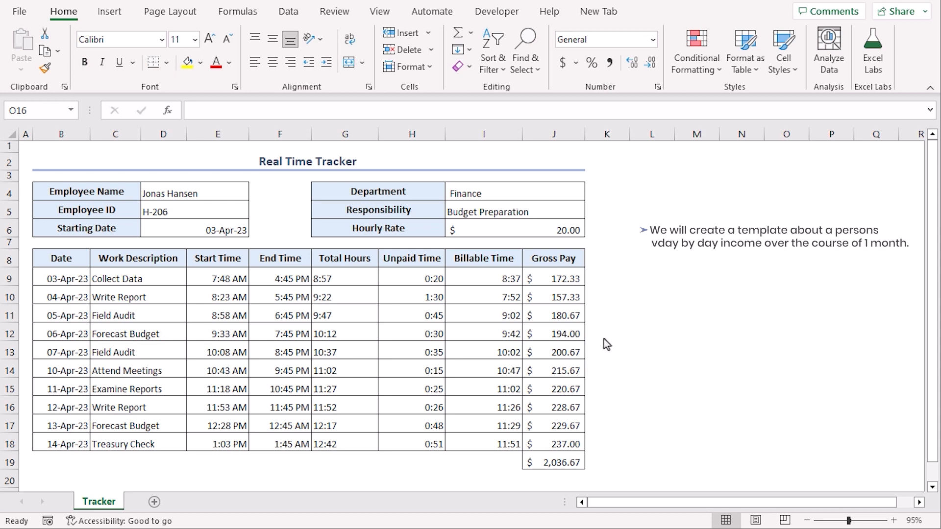
mouse_move(724, 340)
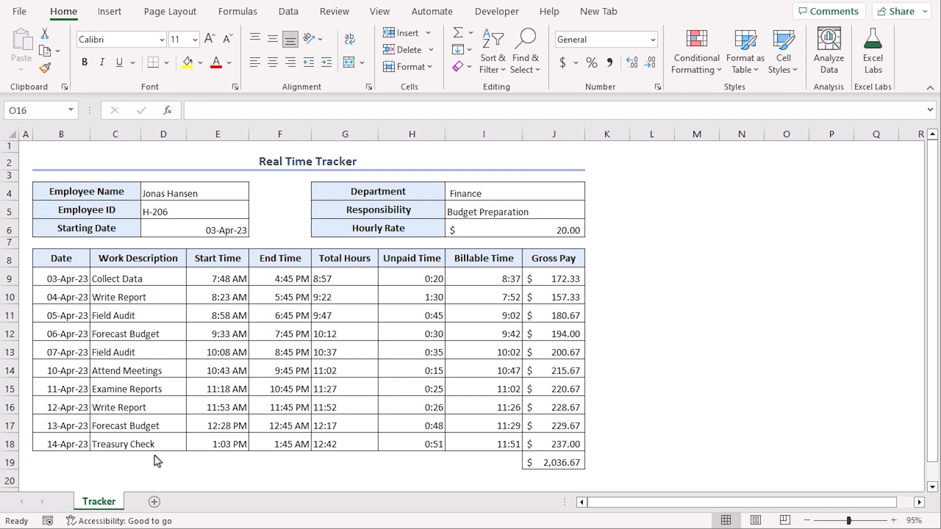
mouse_move(597, 154)
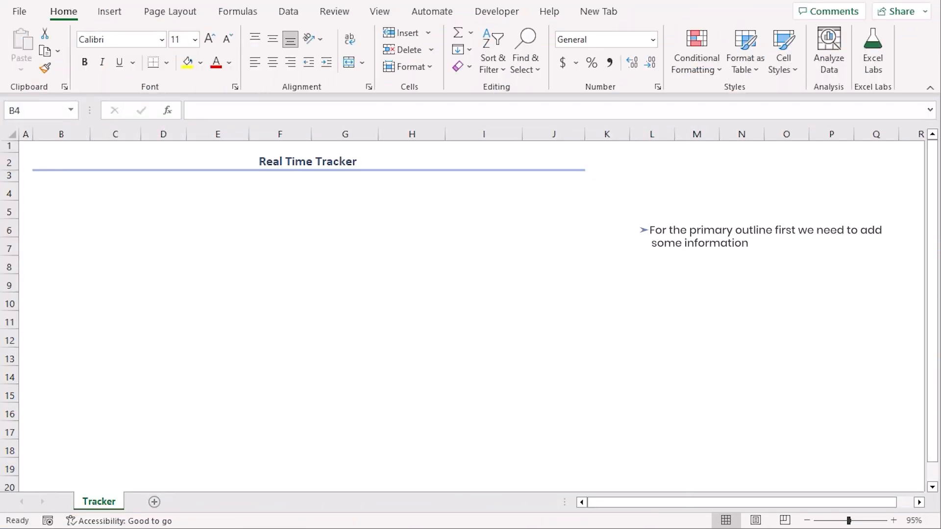
- Enter the labels Employee Name, Employee ID and Starting Date down column B from B4
click(61, 193)
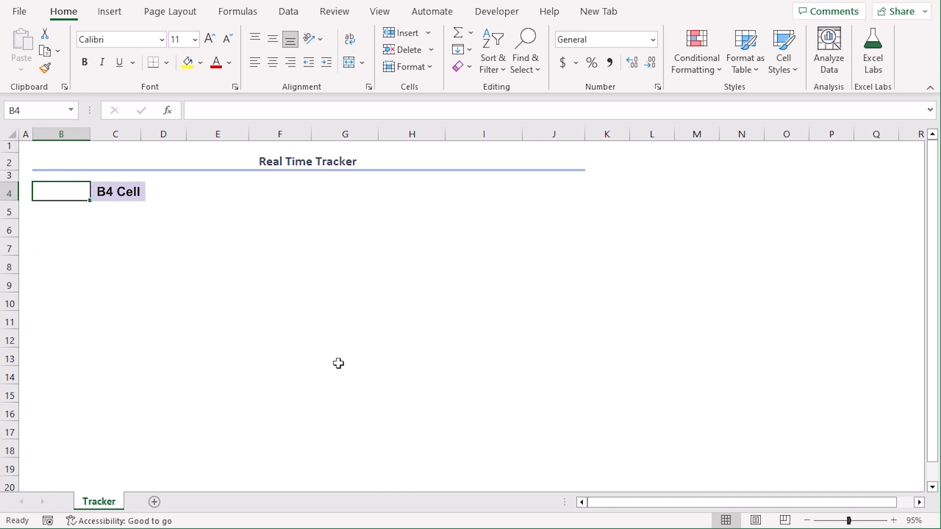
text(Employee Name)
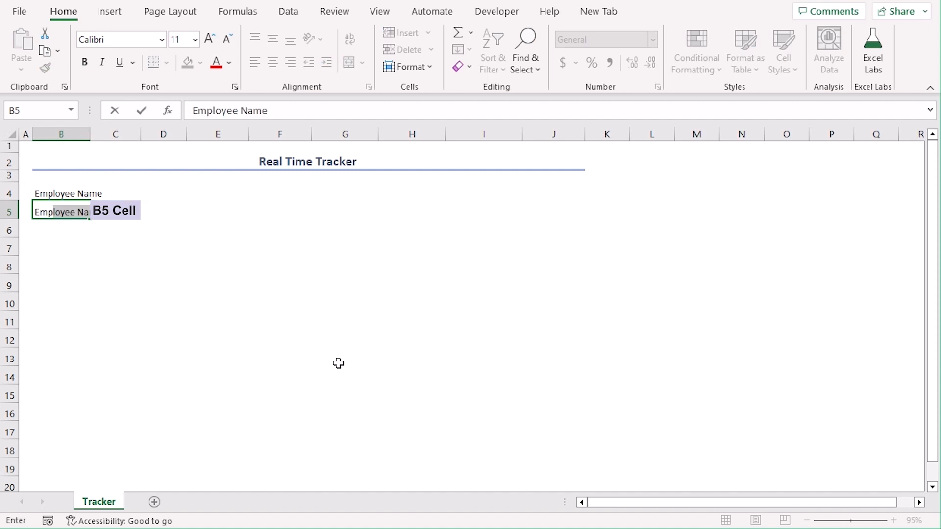
text(Employee ID)
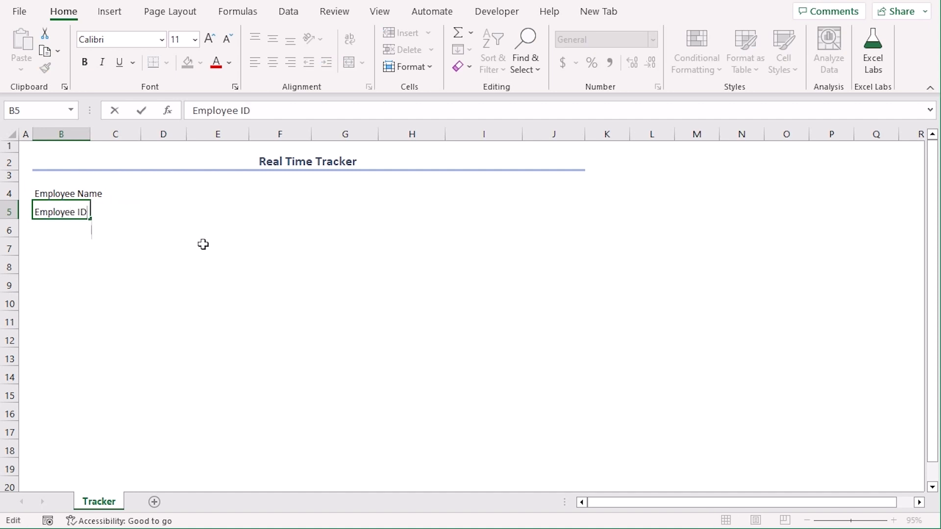
text(Starting Date)
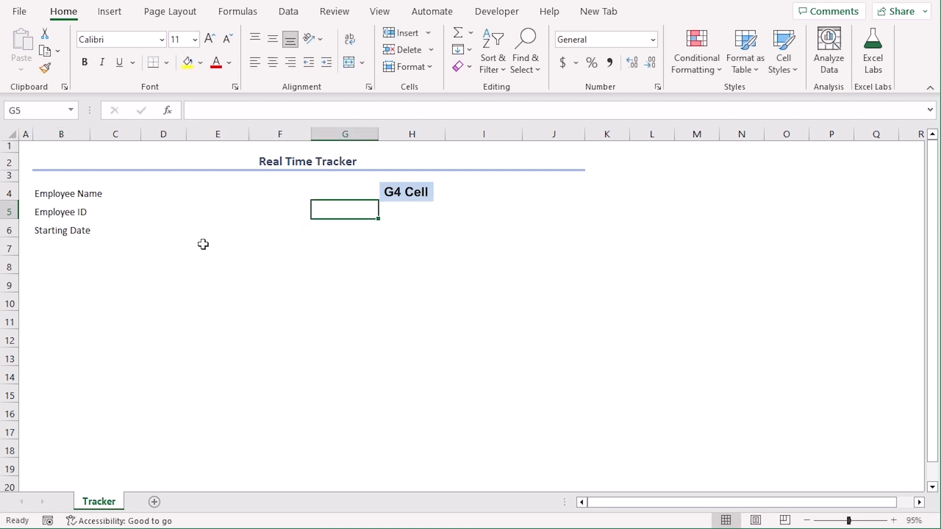
- Enter the labels Department, Responsibility and Hourly Rate in G4:G6
text(Department)
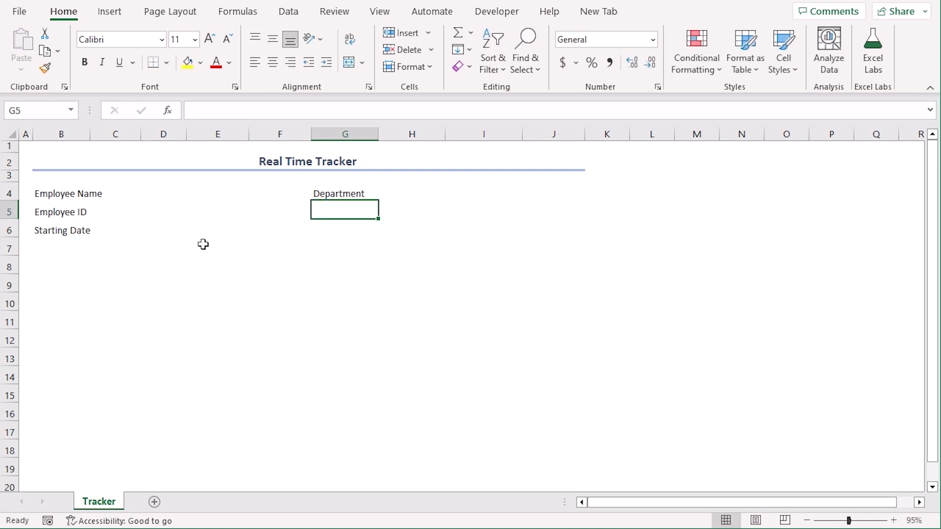
text(Respons)
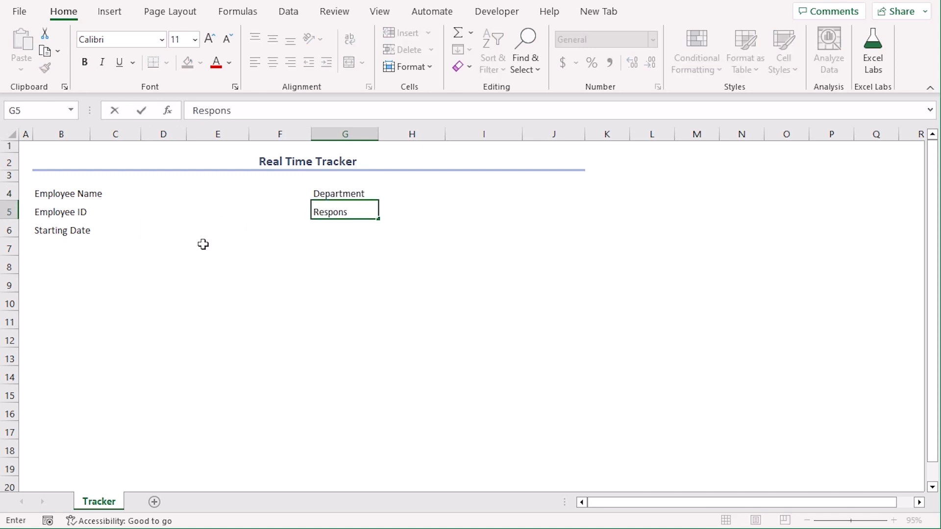
key(Enter)
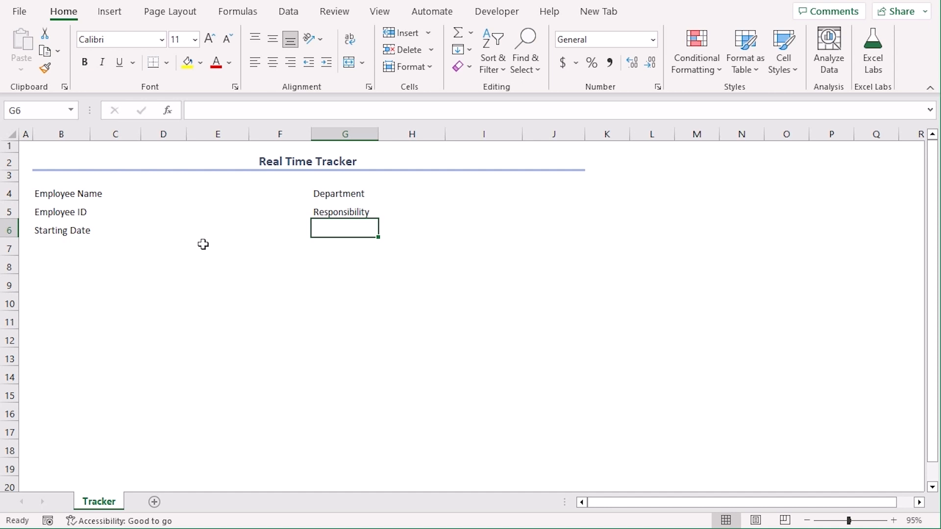
text(Hourly R)
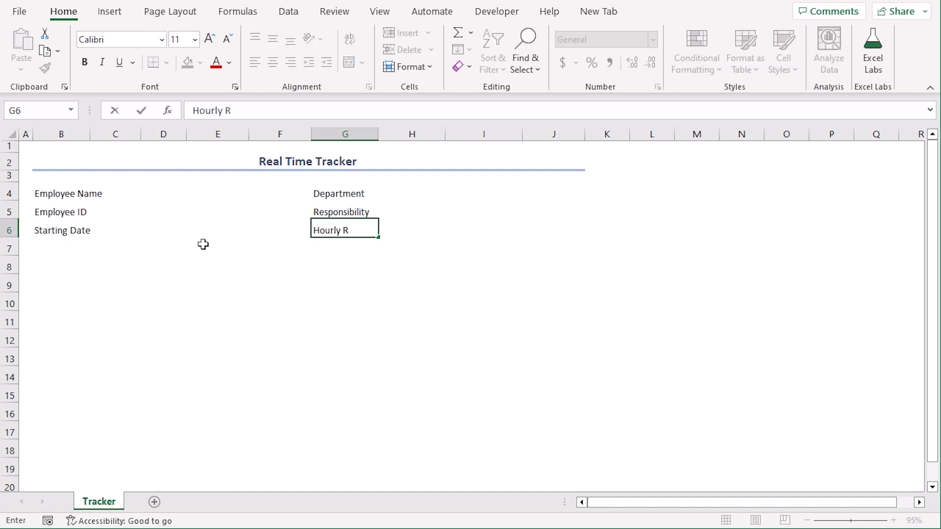
key(Enter)
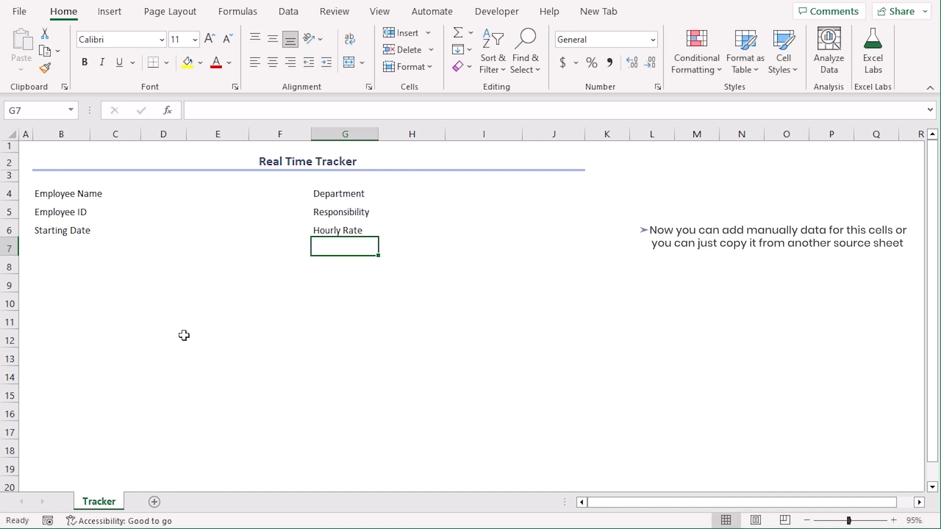
mouse_move(496, 299)
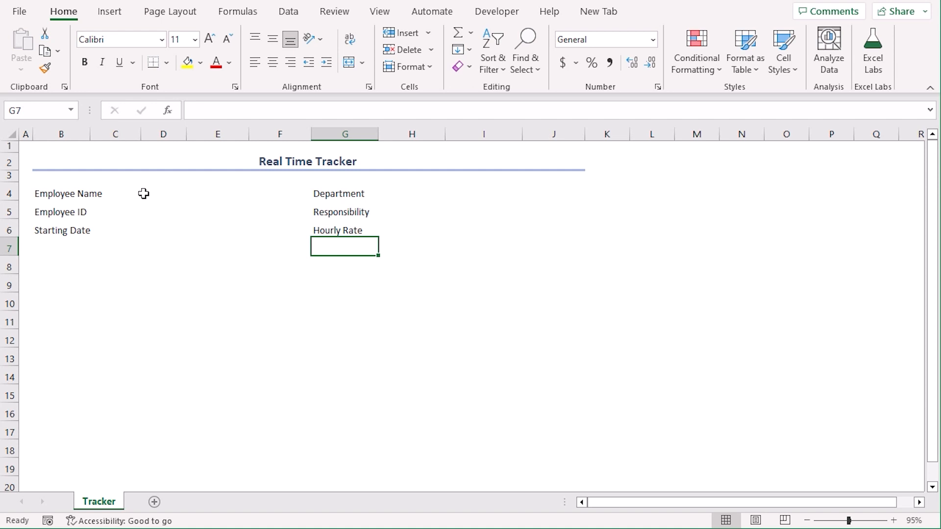
mouse_move(452, 202)
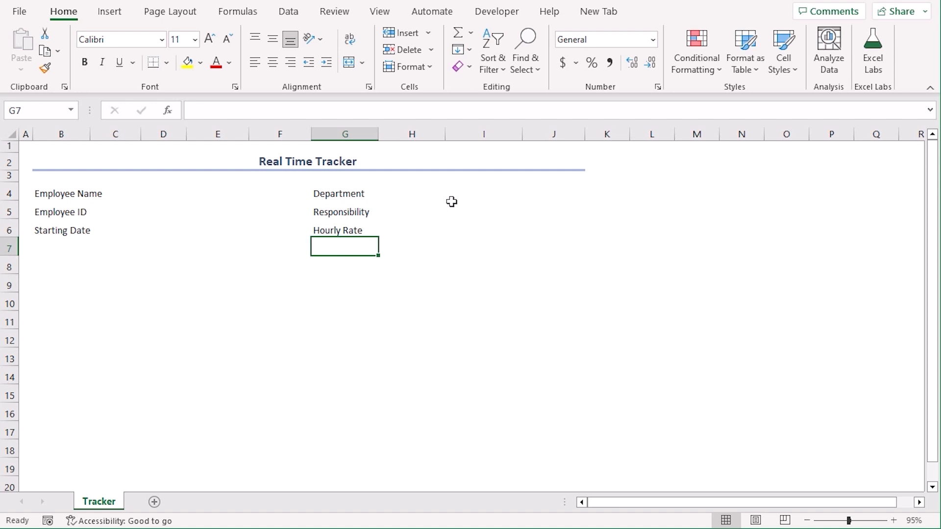
mouse_move(450, 233)
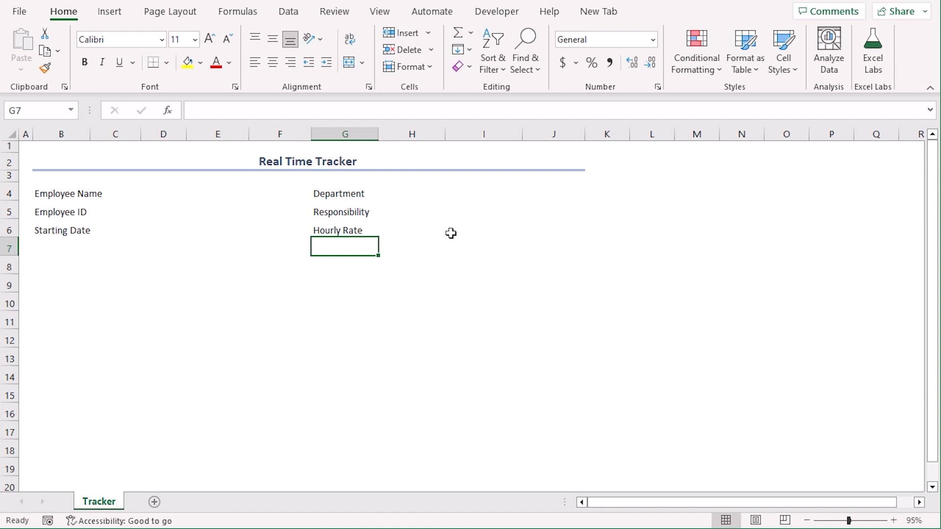
mouse_move(475, 320)
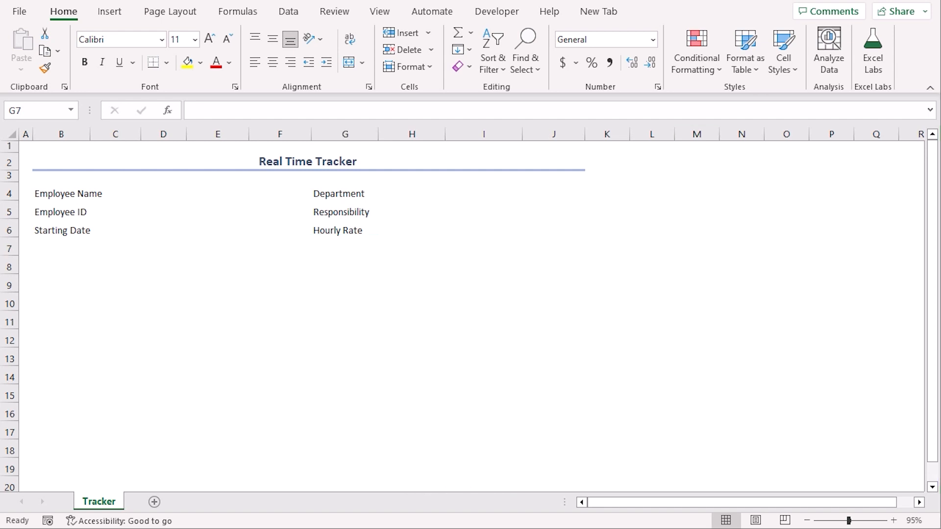
click(163, 193)
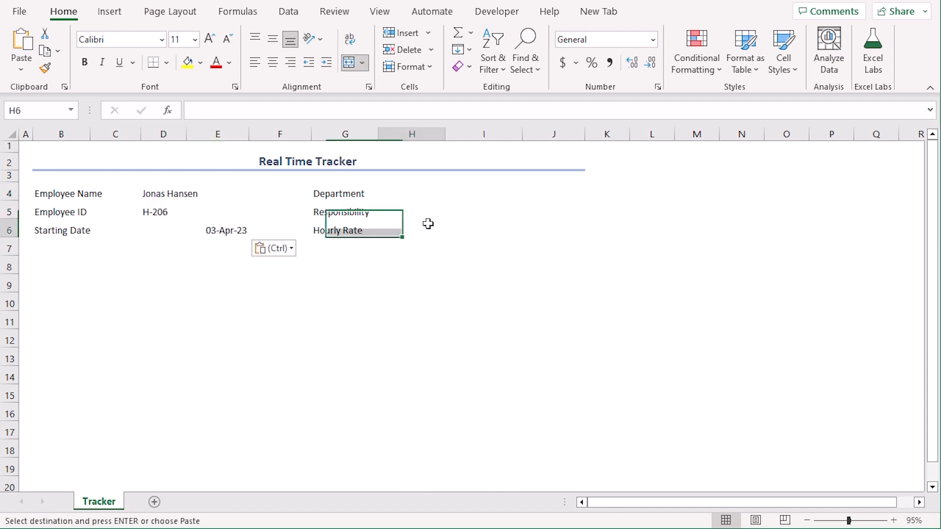
key(Ctrl+c)
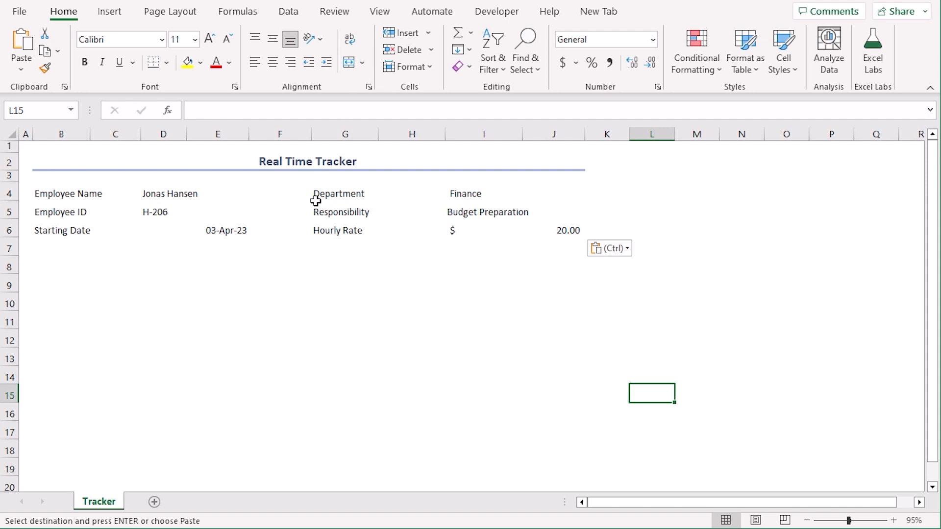
click(60, 267)
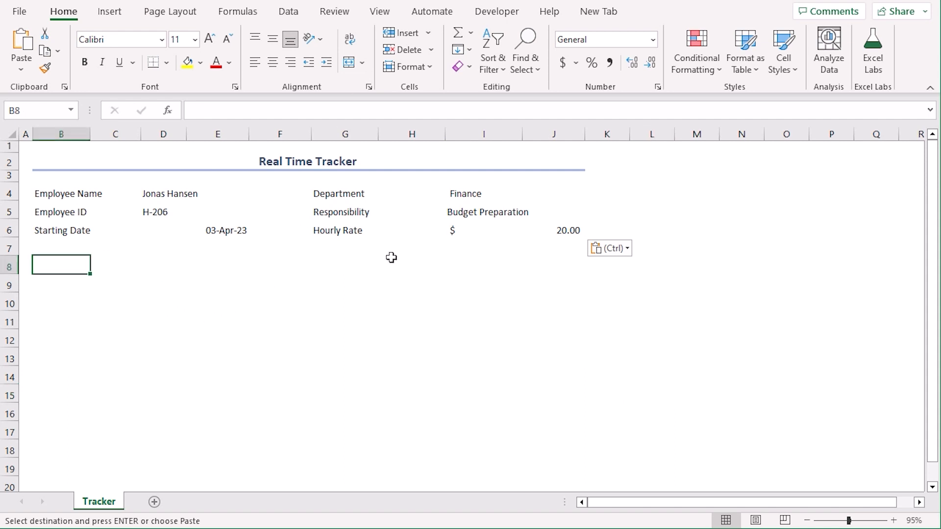
mouse_move(735, 195)
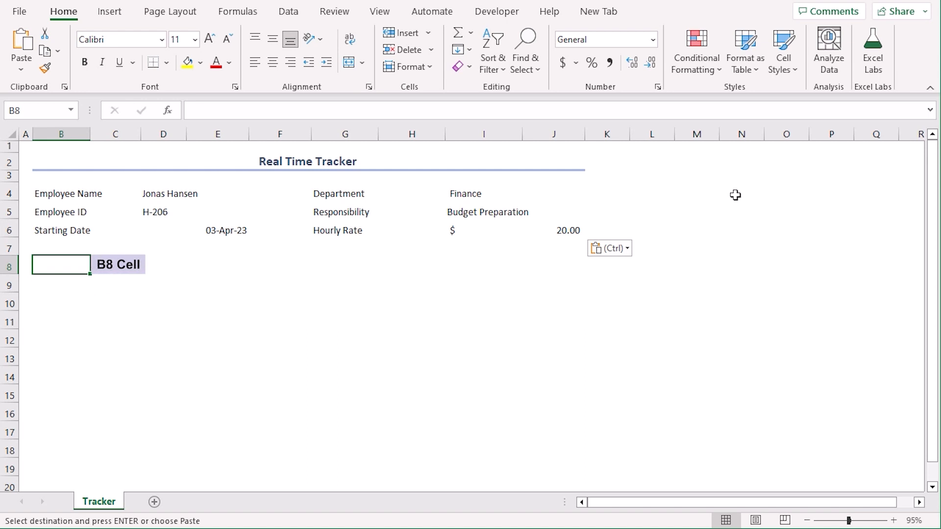
- Enter the eight headers across row 8, Date, Work Description through Billable Time, Gross Pay
click(116, 266)
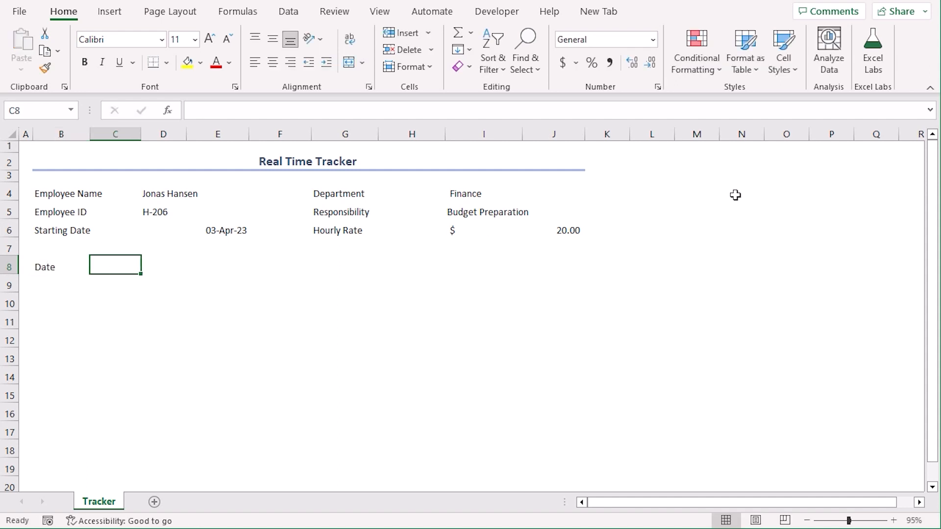
text(Work Description)
click(279, 266)
text(End Time)
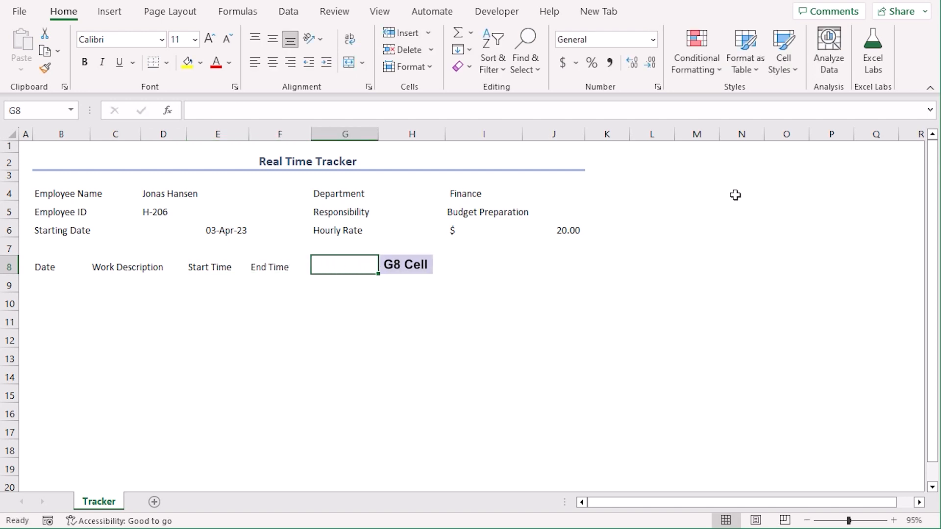
text(Total Hours)
click(412, 265)
text(Unpaid Time)
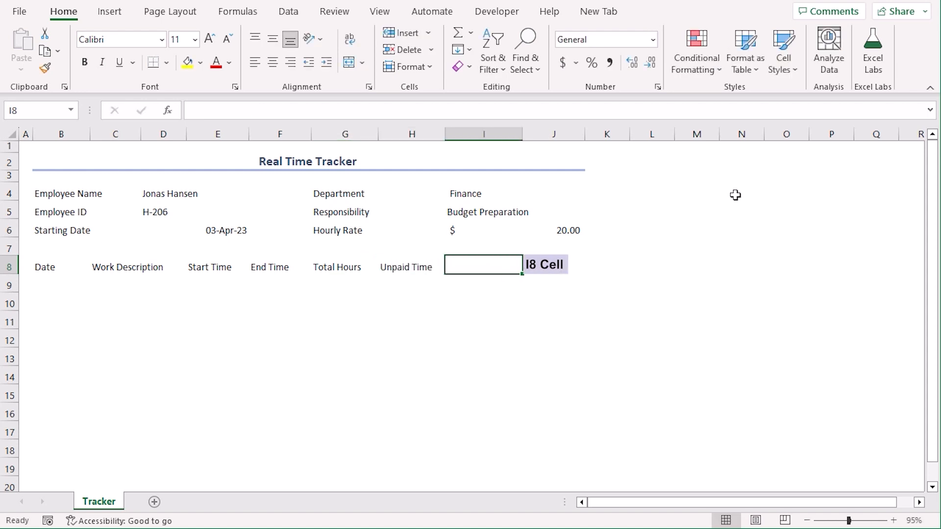
text(Billable Time)
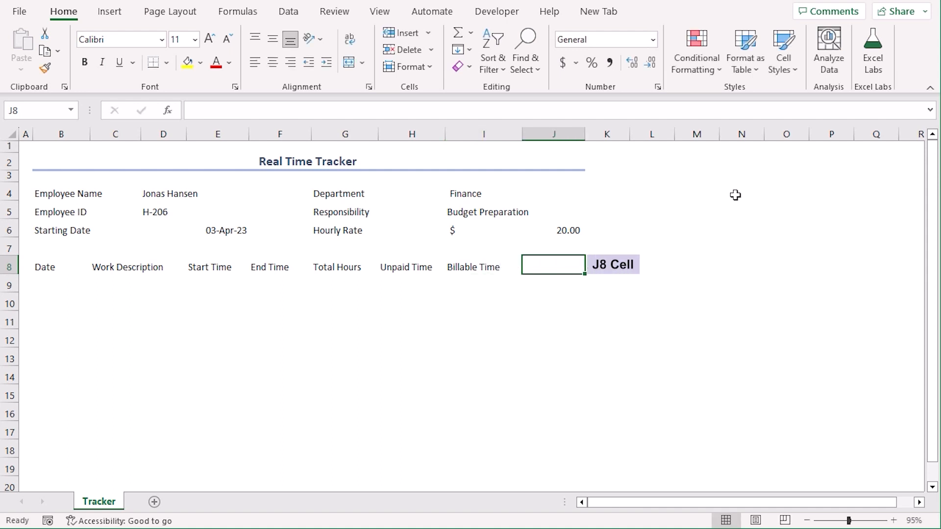
text(Gross Pay)
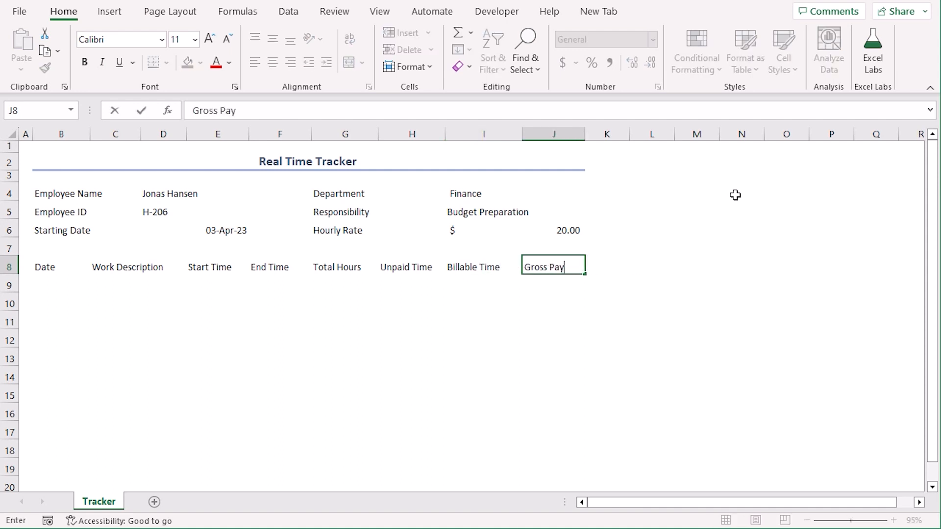
key(Enter)
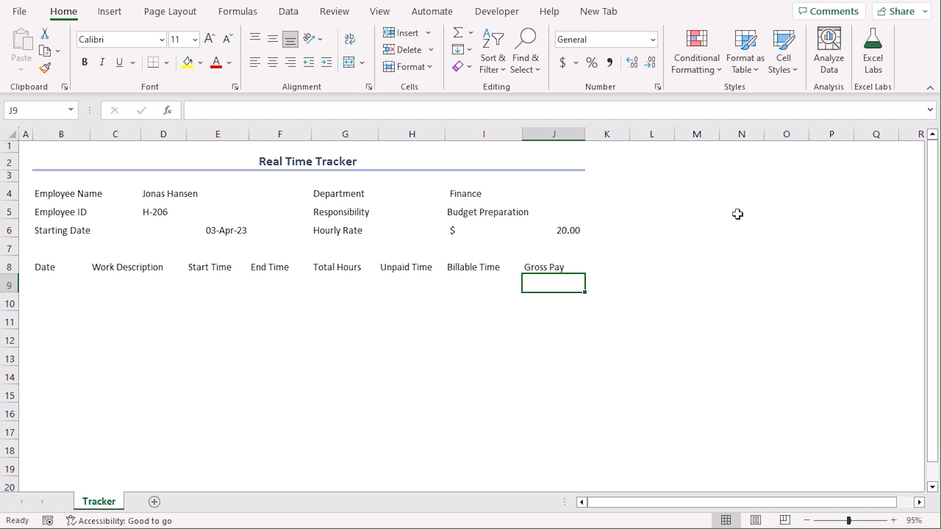
mouse_move(737, 221)
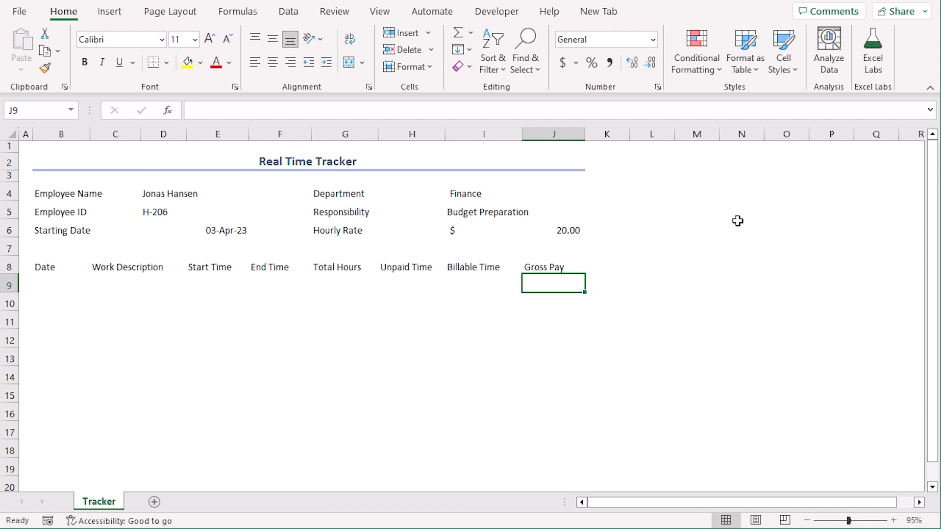
mouse_move(564, 355)
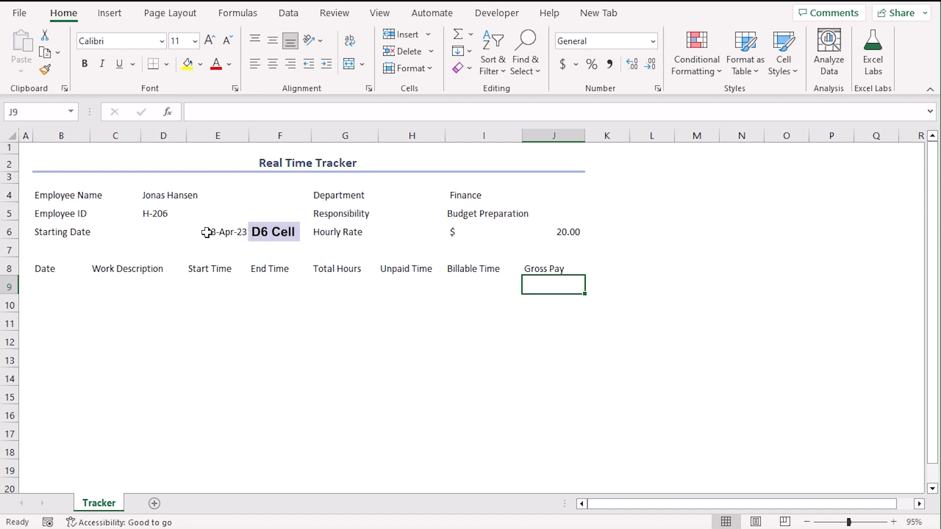
- Copy the starting date 03-Apr-23 from D6 into the first Date cell B9
key(ctrl+c)
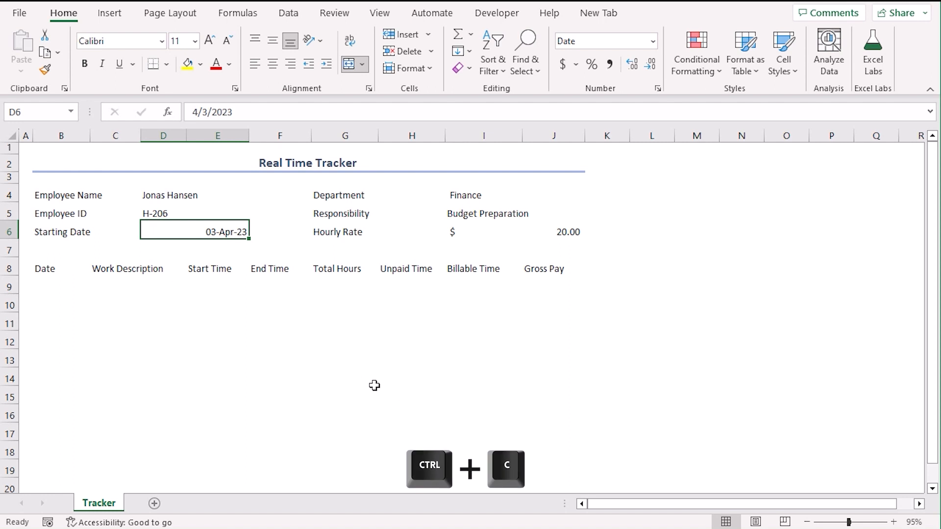
key(Ctrl+c)
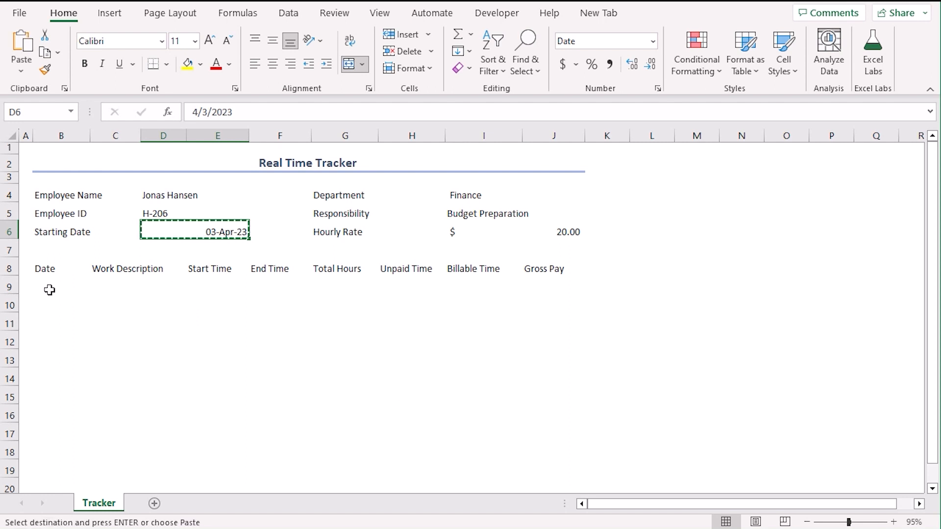
click(60, 287)
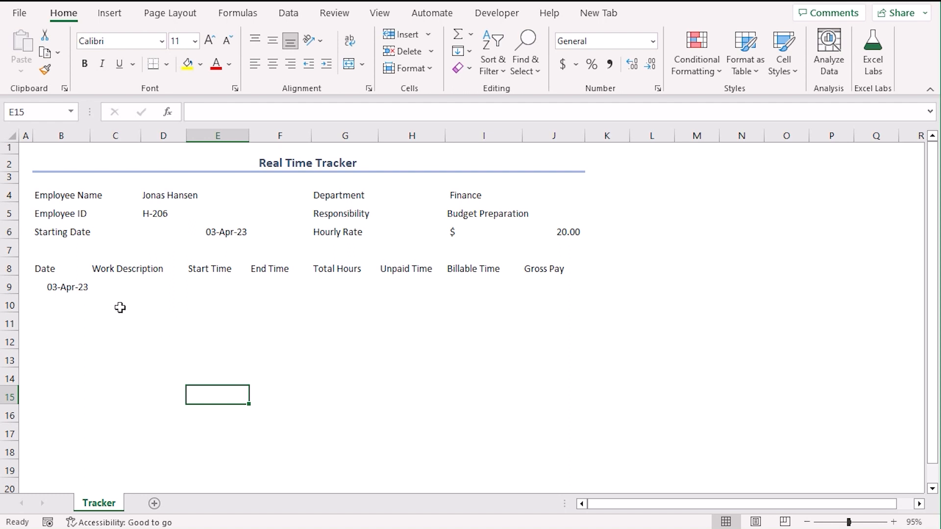
mouse_move(59, 288)
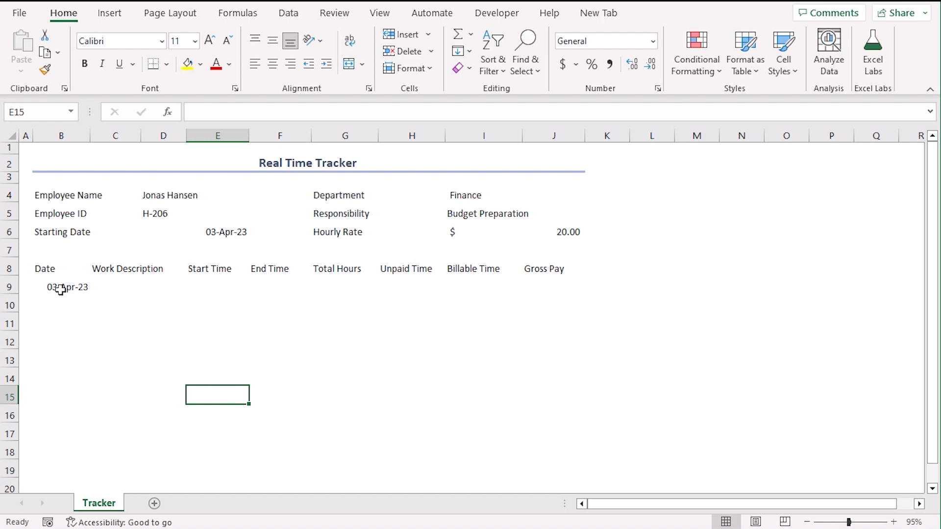
- Extend 03-Apr-23 down B9:B18 as weekdays only, ending at 14-Apr-23
click(60, 287)
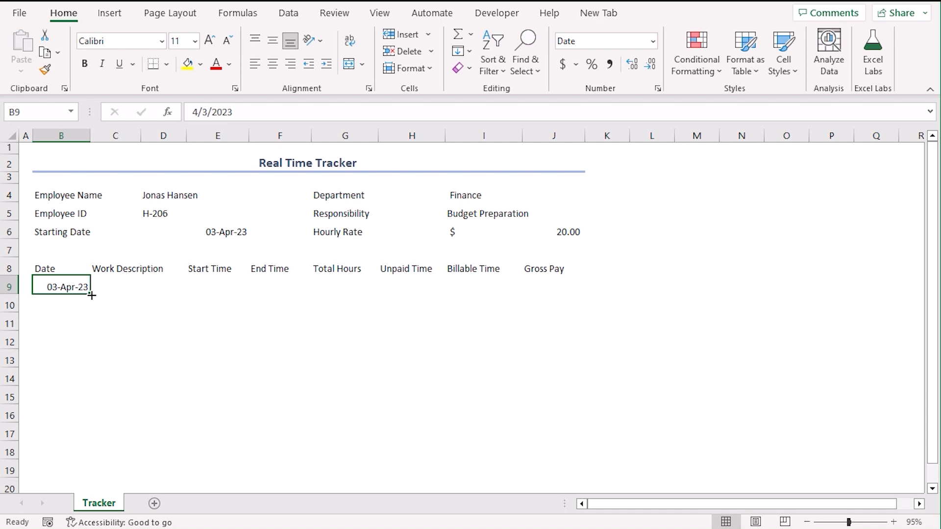
drag(90, 294, 90, 444)
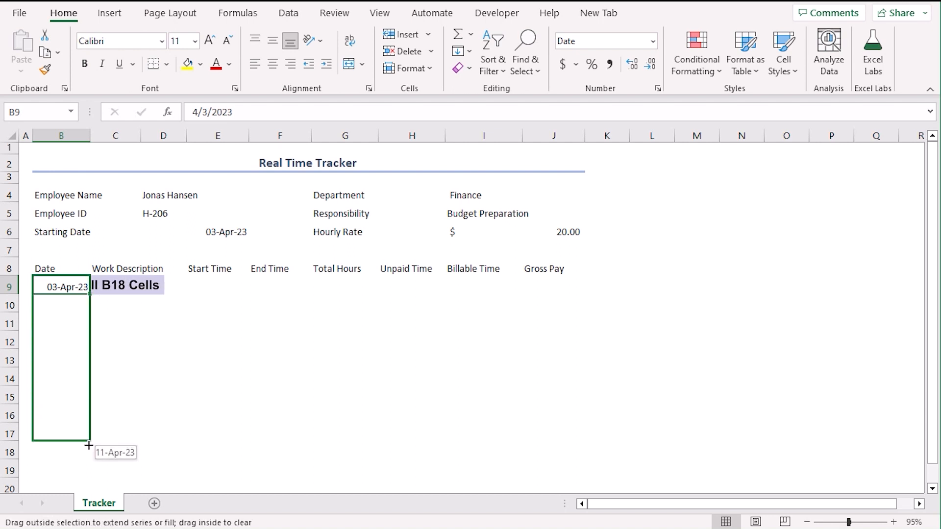
drag(61, 287, 61, 452)
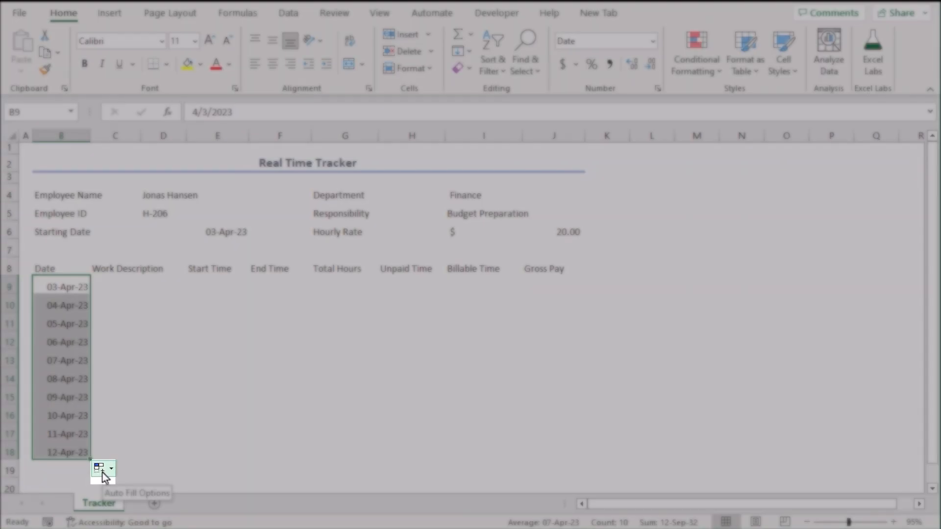
click(111, 468)
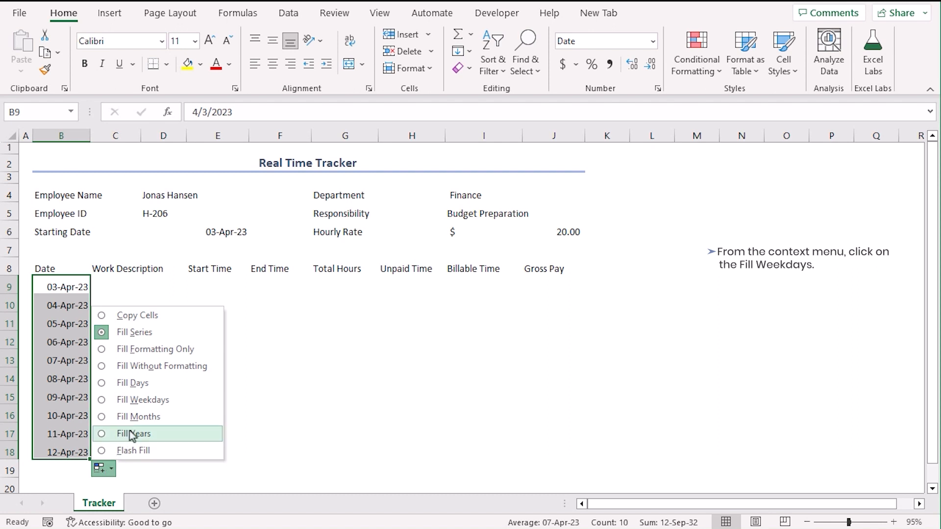
click(142, 400)
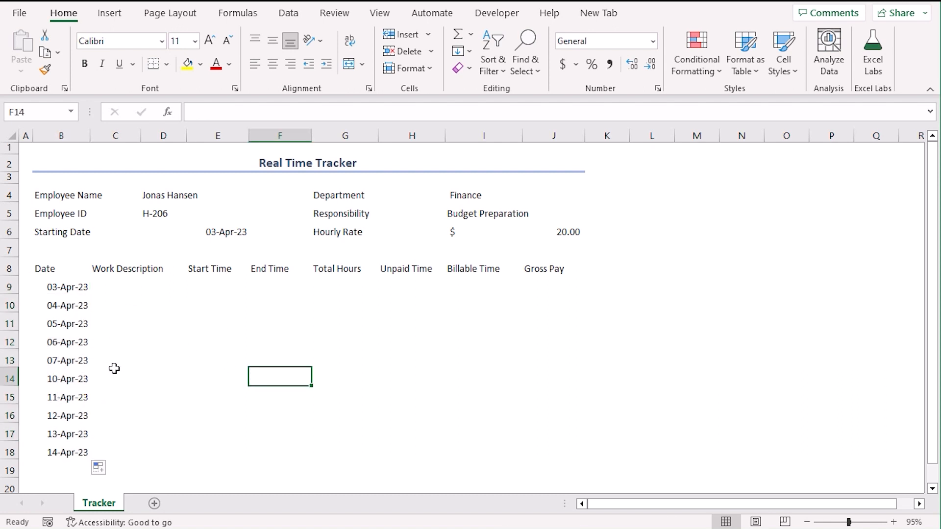
mouse_move(382, 313)
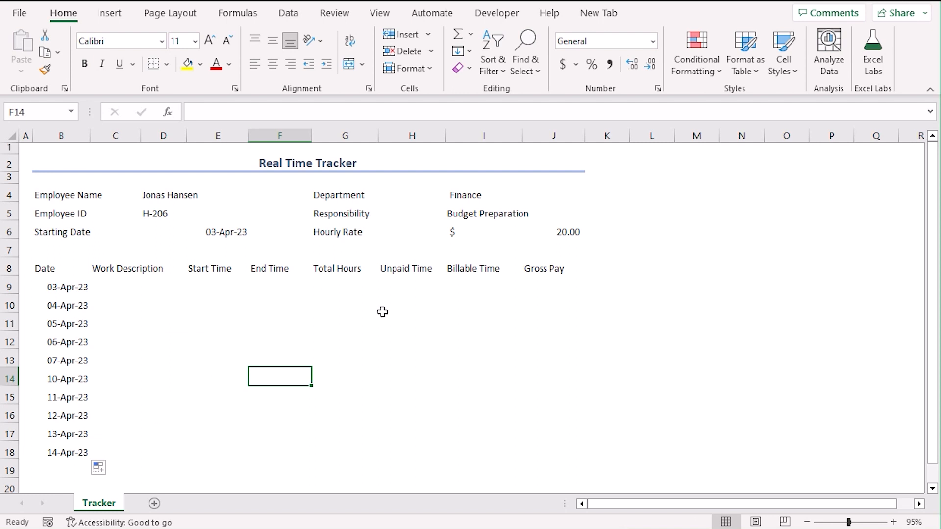
mouse_move(152, 311)
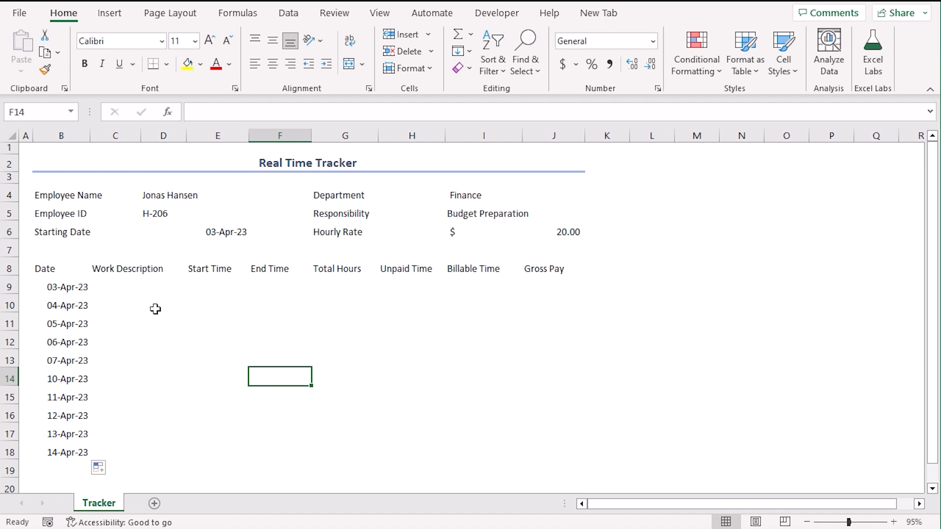
mouse_move(123, 434)
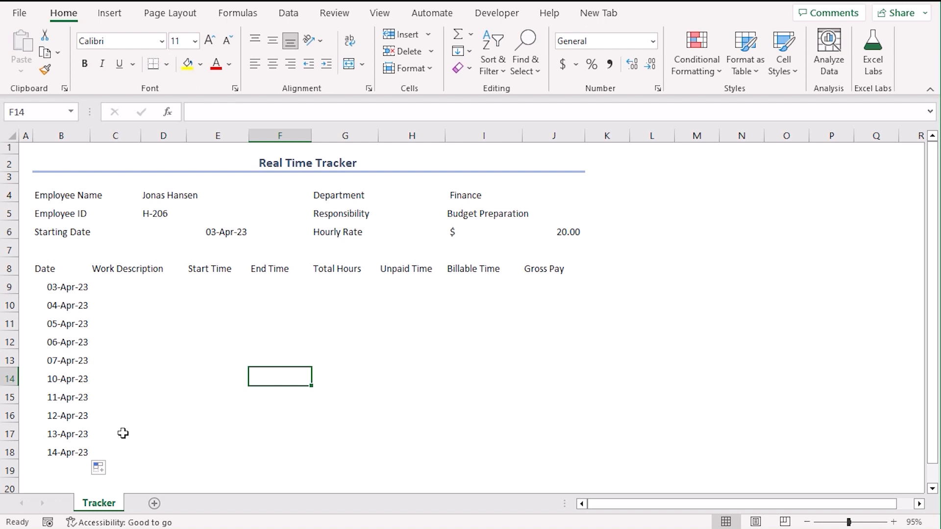
mouse_move(390, 370)
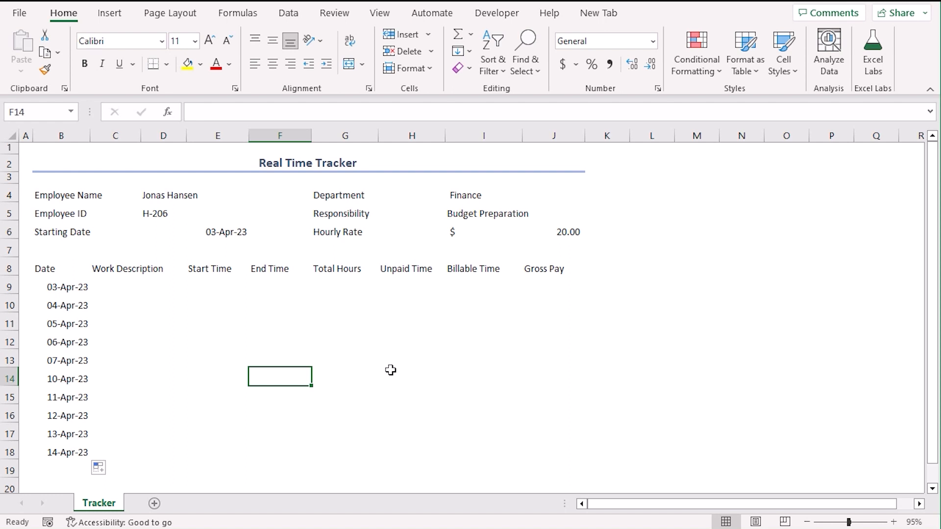
- Apply All Borders to the detail blocks B4:E6, G4:J6 and the table B8:J18
click(54, 196)
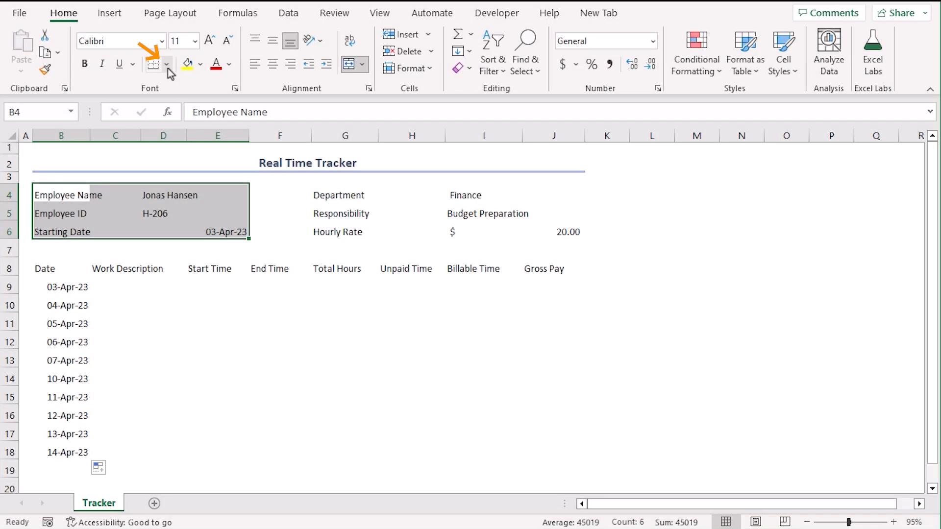
click(168, 64)
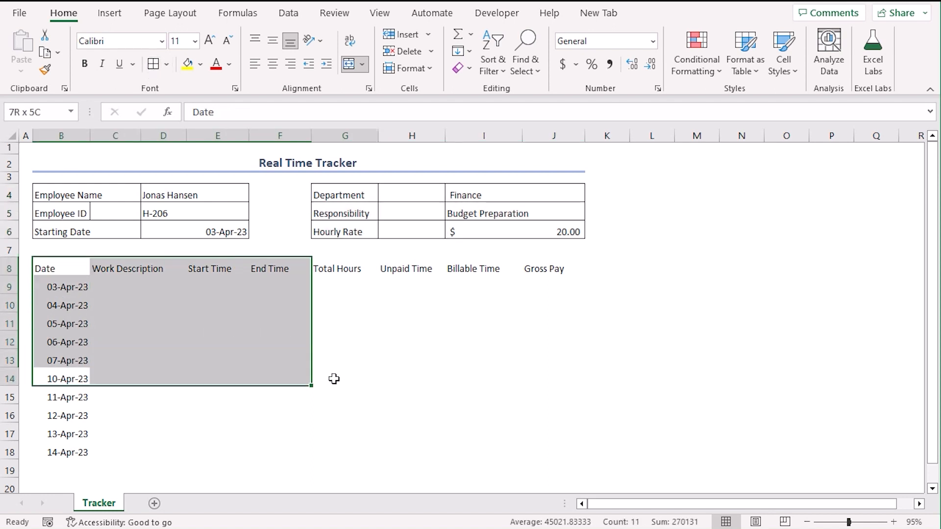
drag(333, 379, 558, 435)
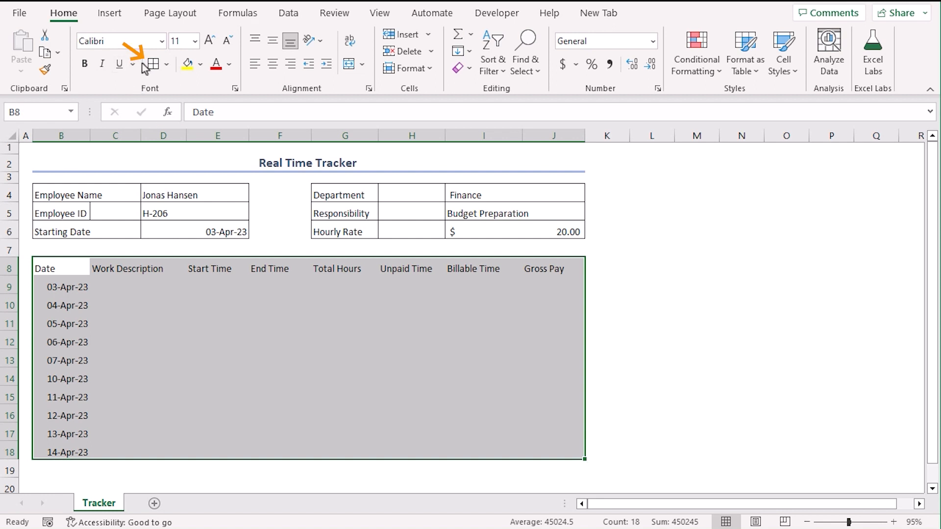
click(152, 64)
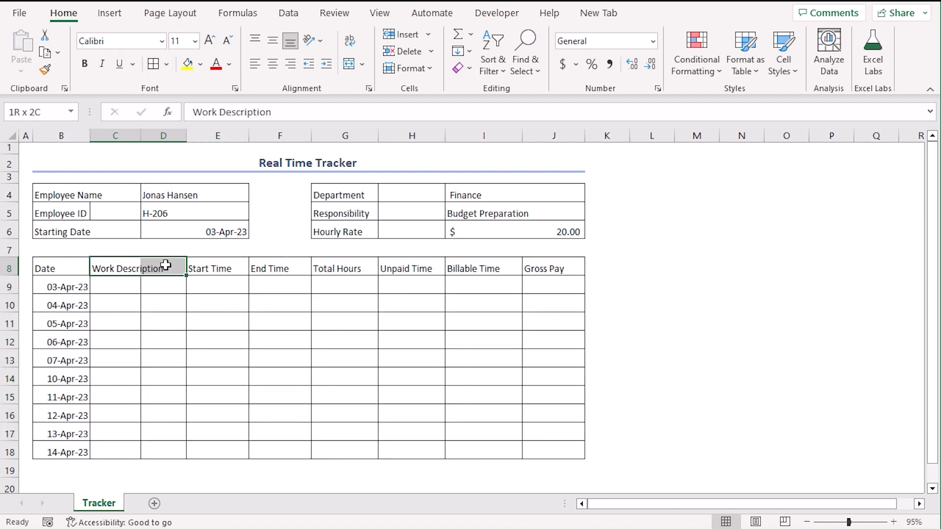
- Merge the Work Description header C8:D8 and copy the merge down to row 18, clearing the text
click(349, 63)
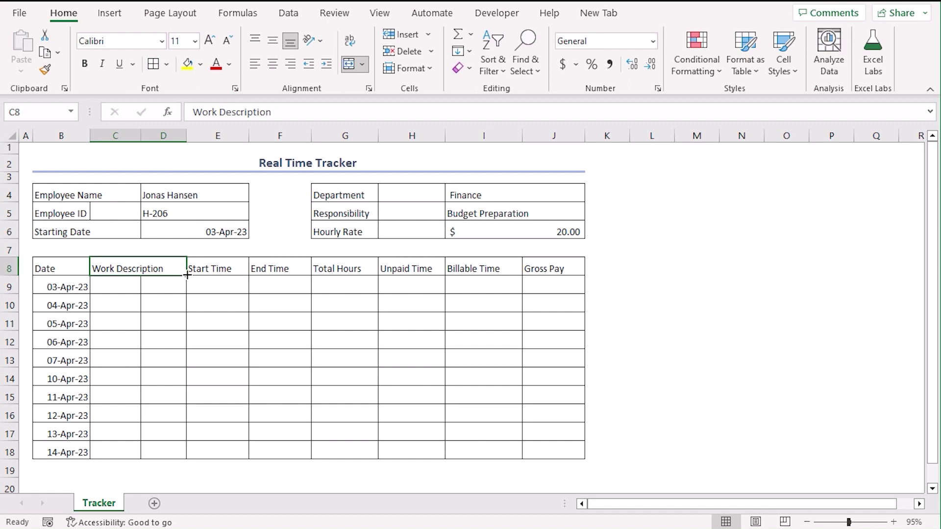
drag(186, 275, 170, 452)
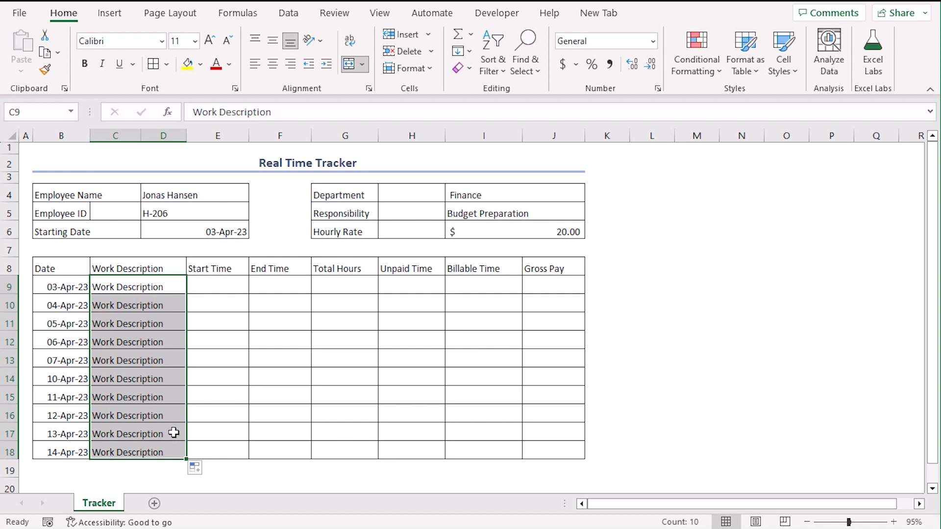
key(Delete)
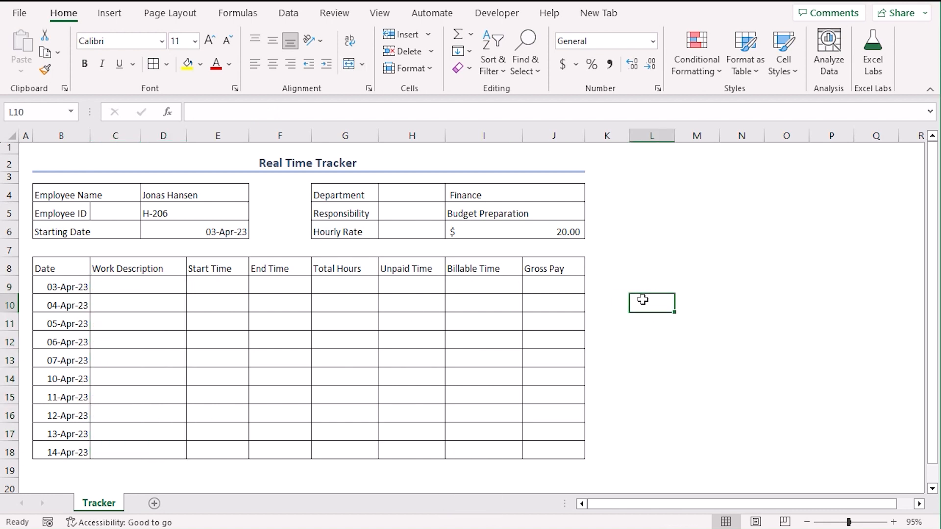
click(69, 194)
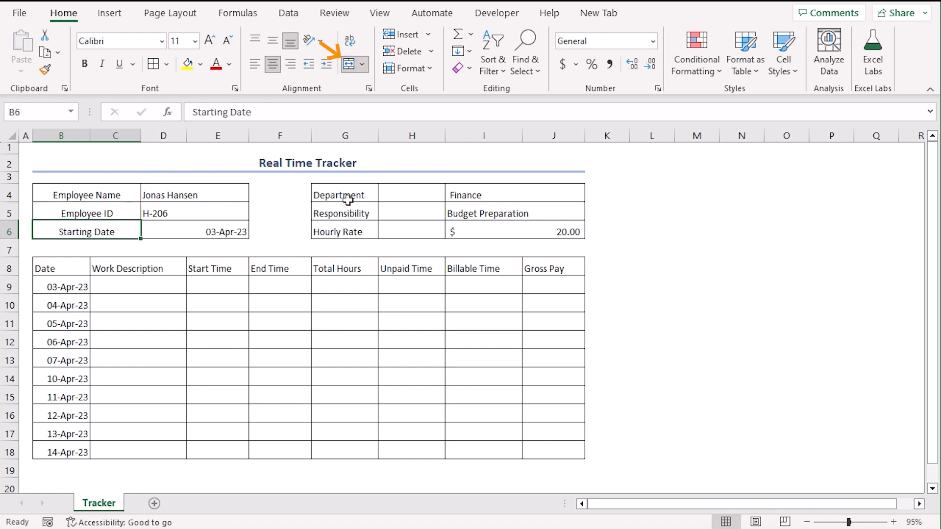
- Merge and centre the detail label cells across B4:C6 and G4:H6
click(345, 214)
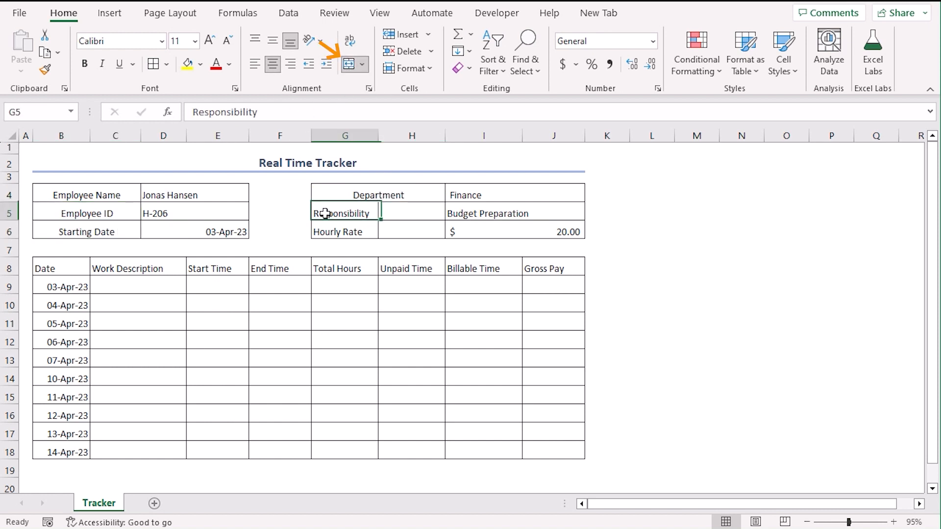
click(378, 231)
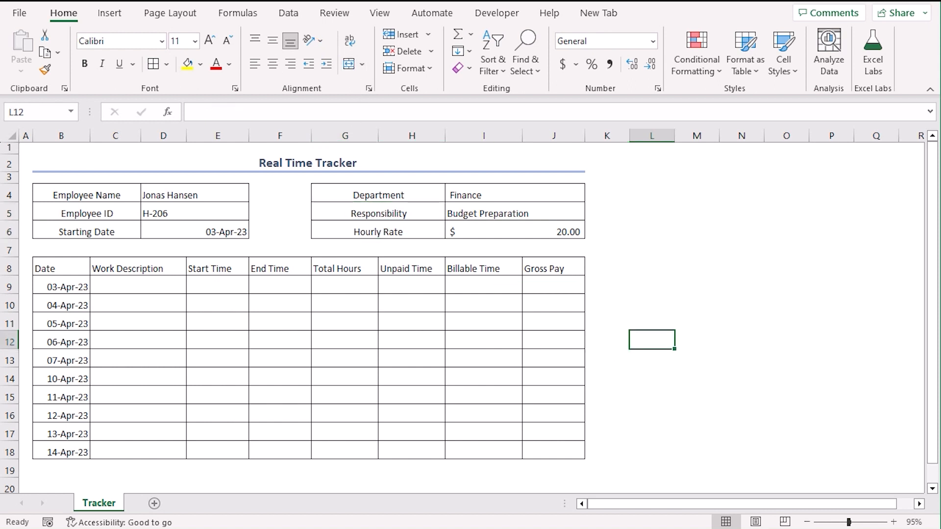
click(86, 195)
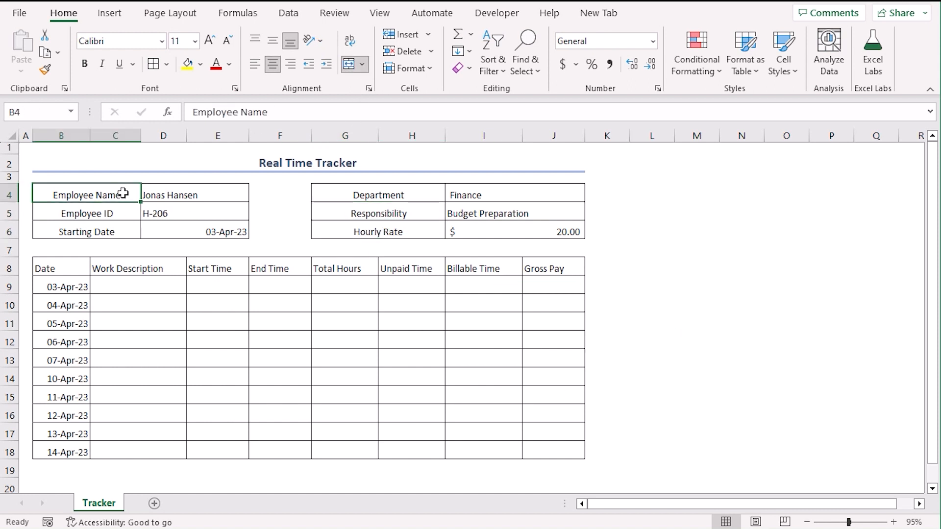
mouse_move(119, 215)
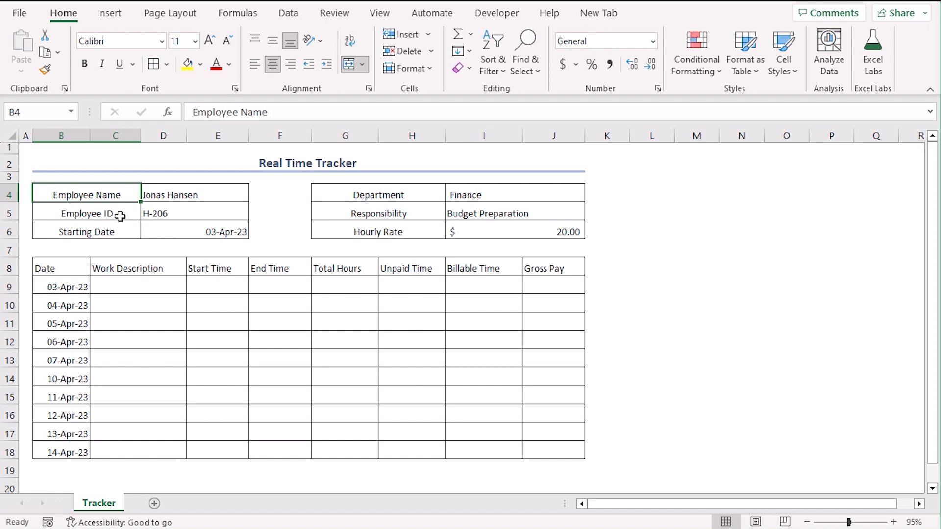
click(86, 213)
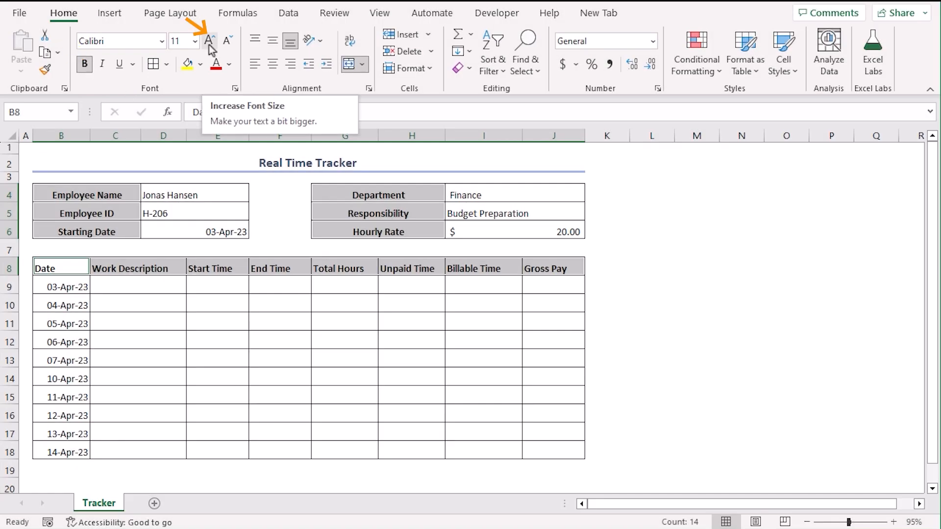
- Enlarge the header font, fill the header cells light blue and center headings B8:J8
click(209, 41)
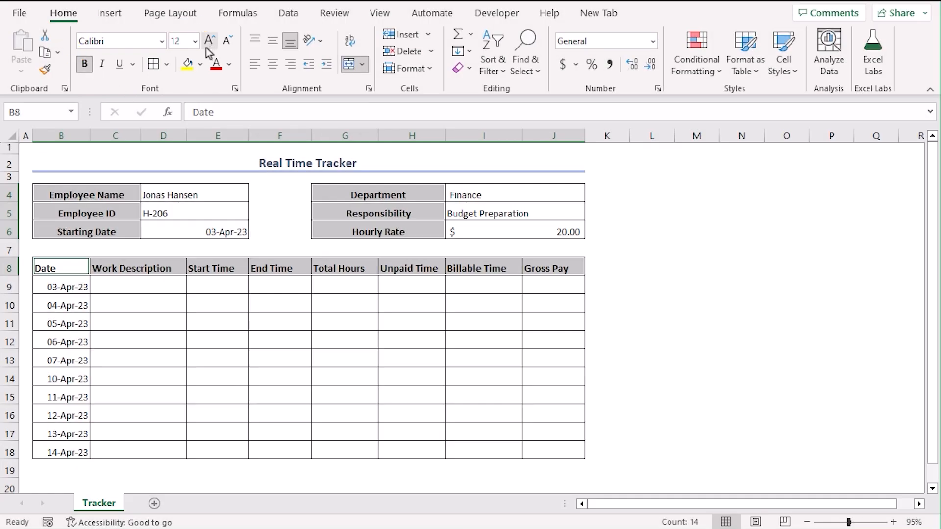
click(202, 64)
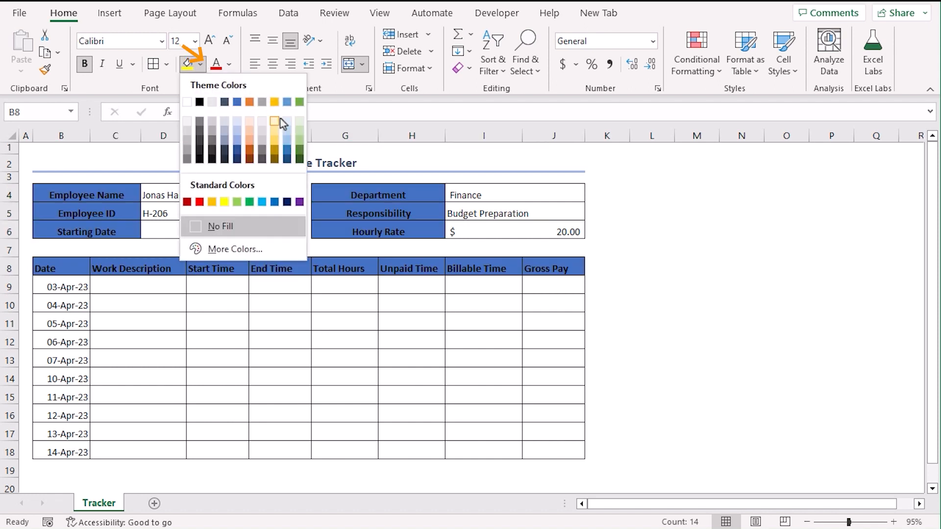
click(219, 226)
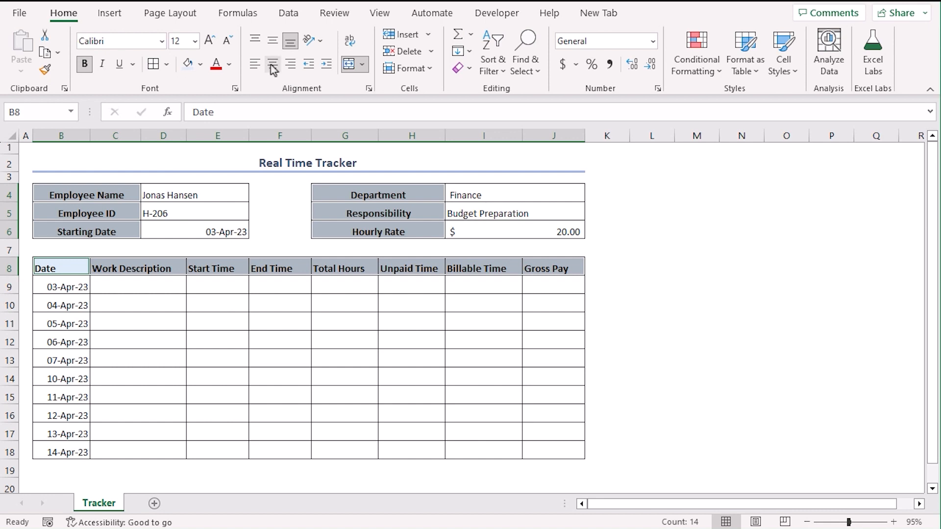
click(272, 64)
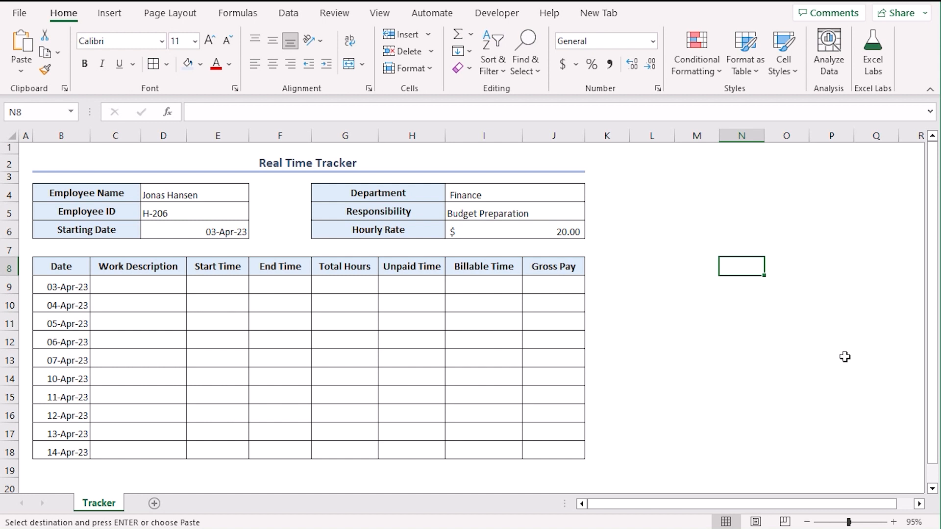
mouse_move(737, 331)
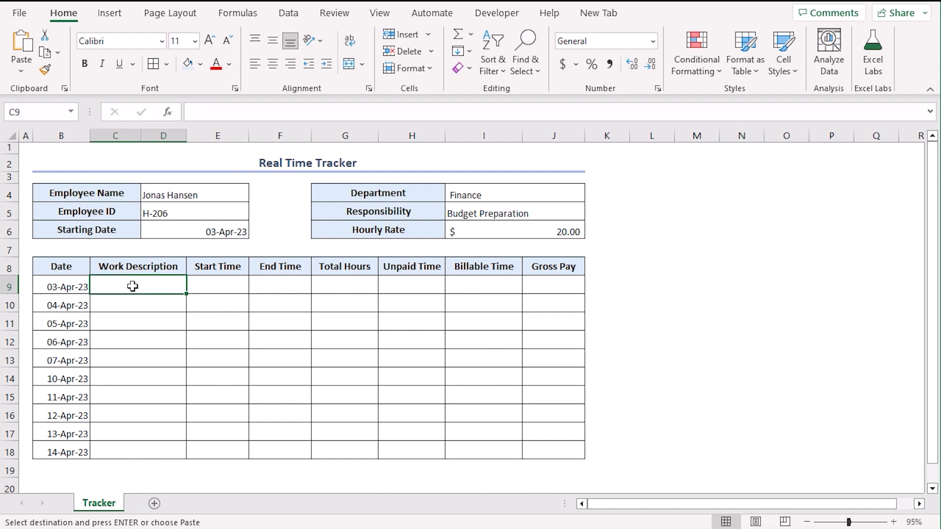
- Paste the work descriptions, start times and end times into the table from C9
key(Ctrl+v)
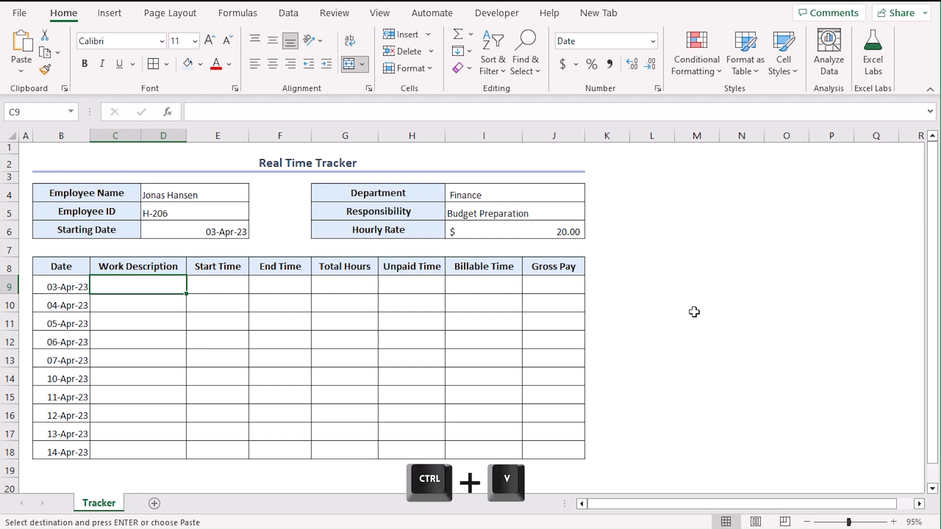
key(Ctrl+v)
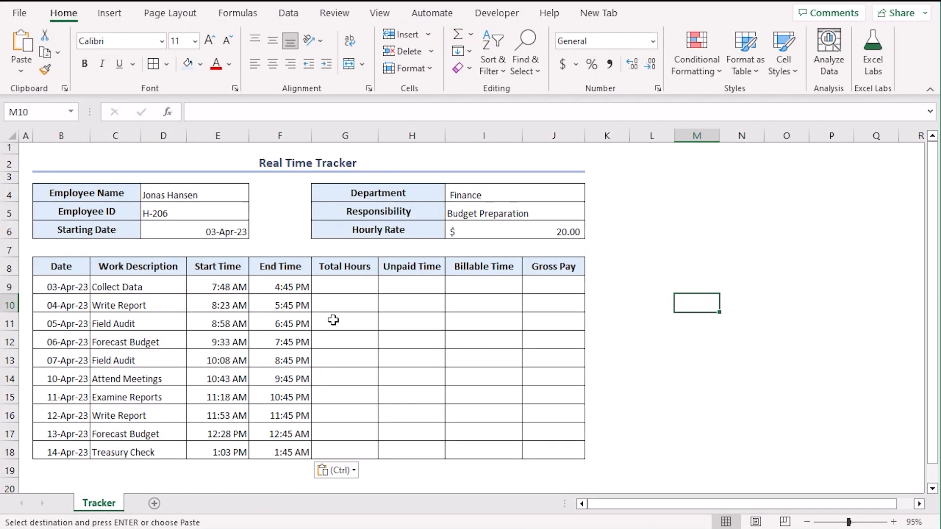
mouse_move(696, 300)
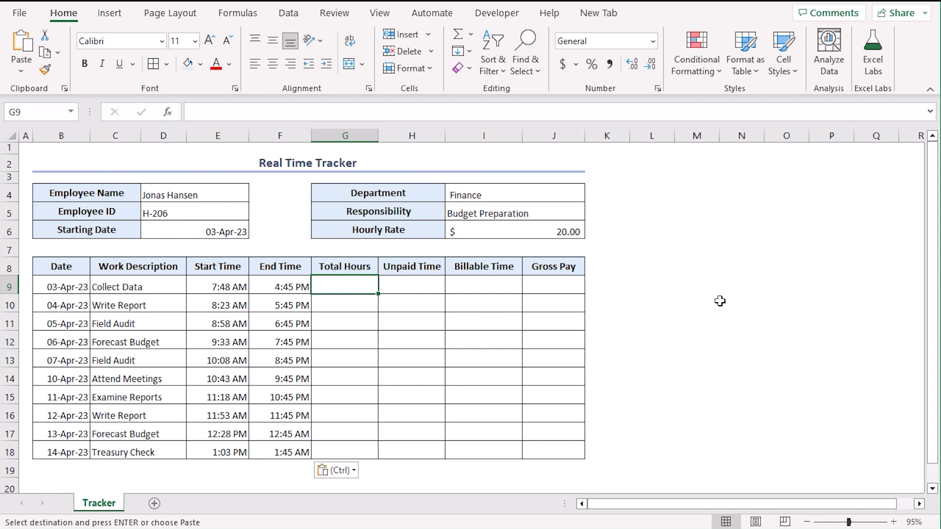
- Enter =TEXT(F9-E9,"h:mm") in G9 and fill it down to G18
text(=text)
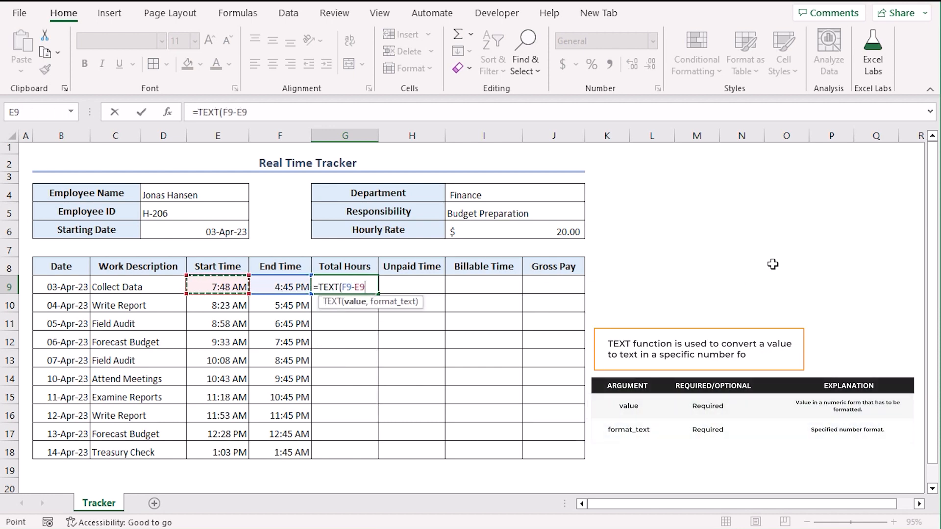
text(,"h)
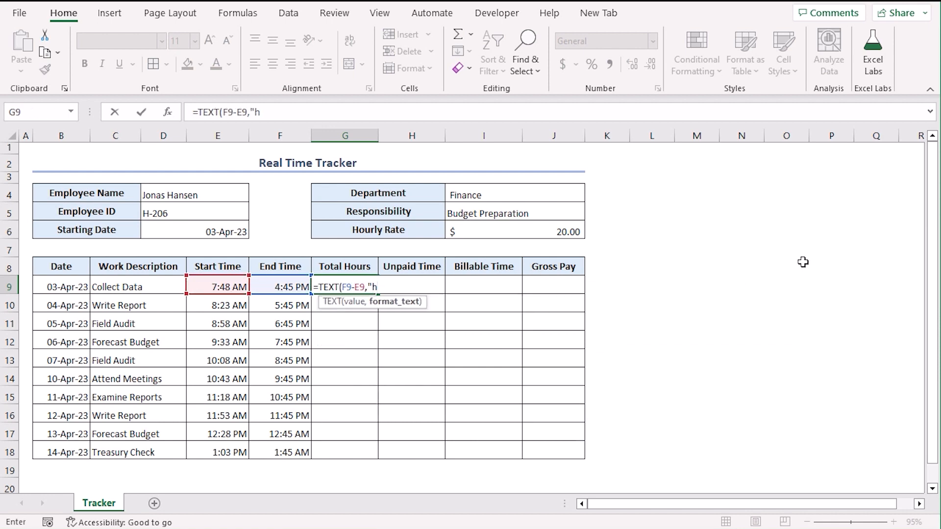
text(mm"))
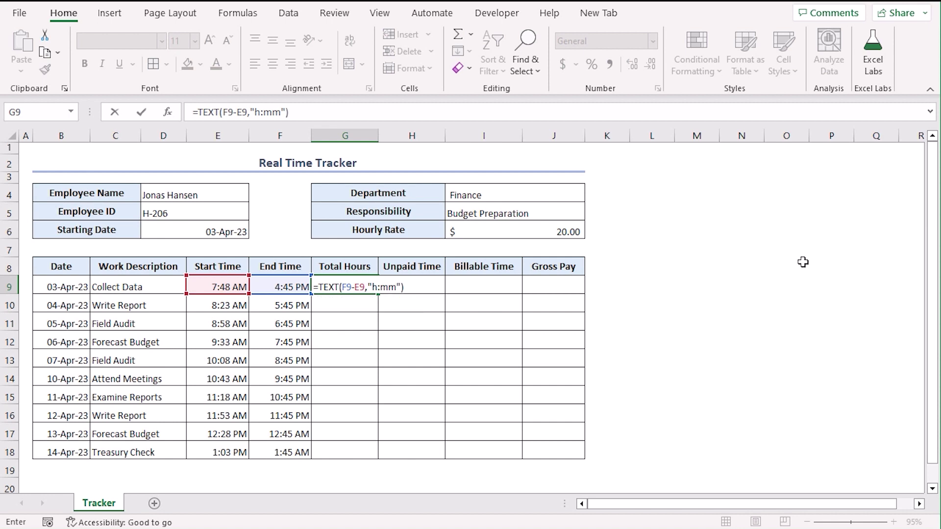
key(Enter)
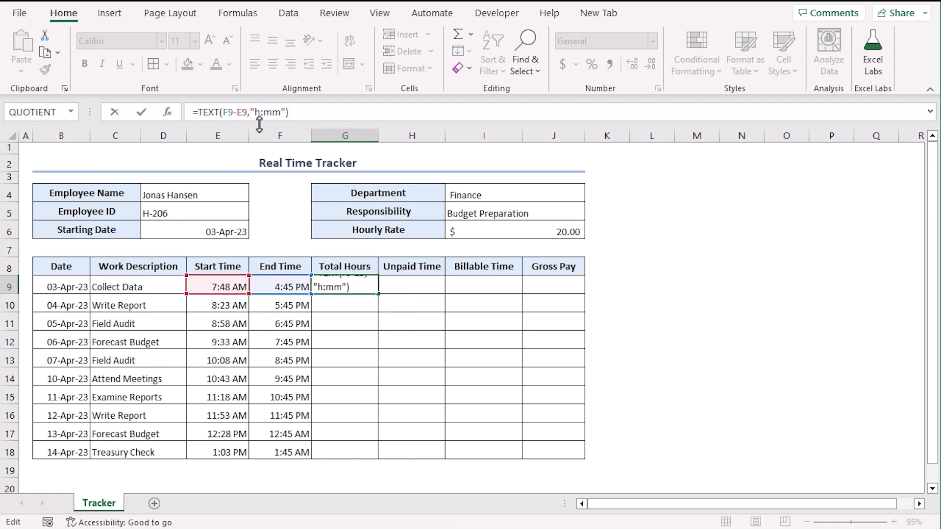
mouse_move(371, 210)
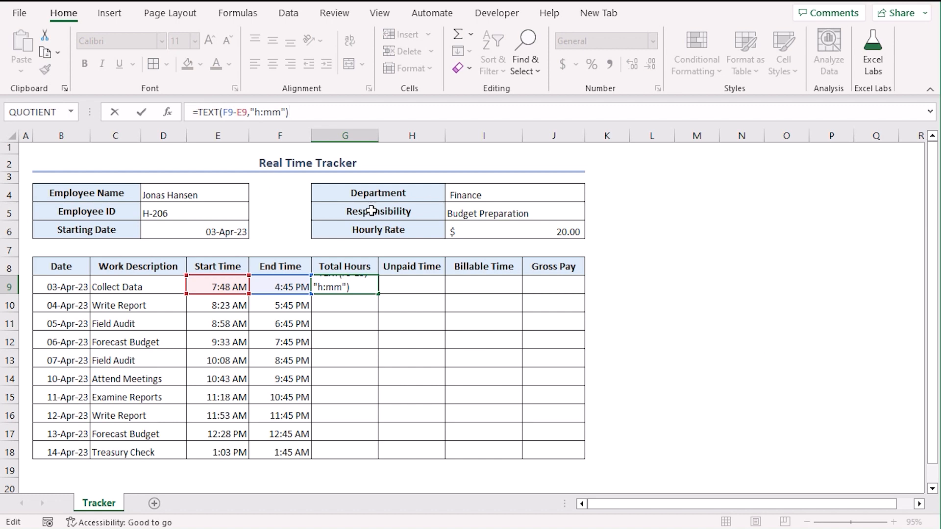
mouse_move(251, 157)
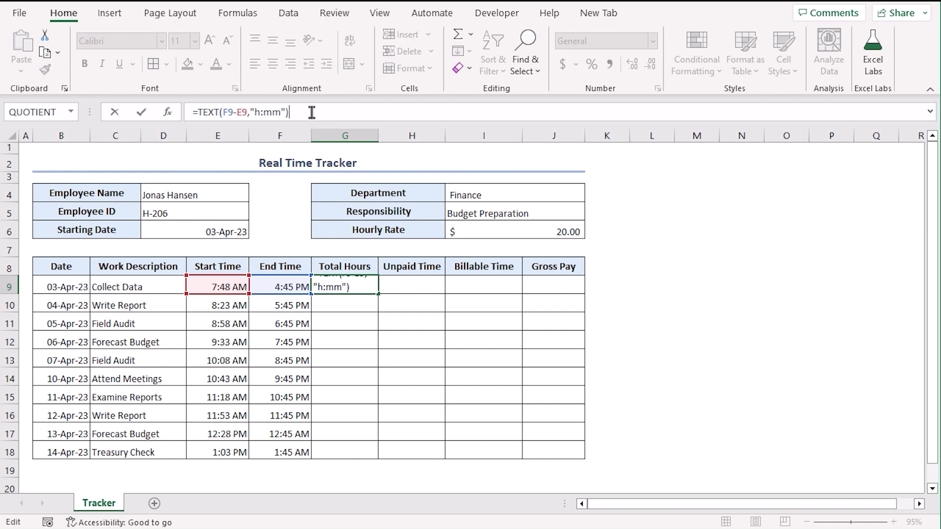
key(Enter)
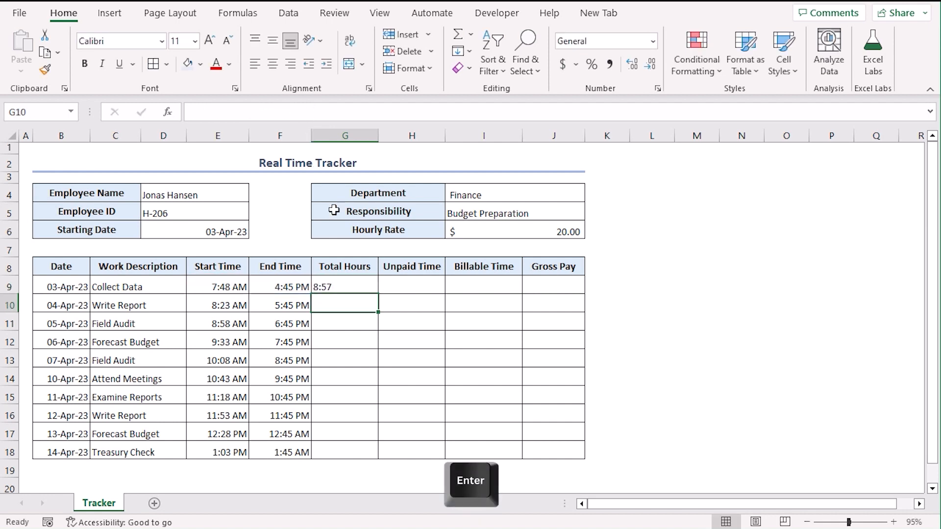
click(344, 287)
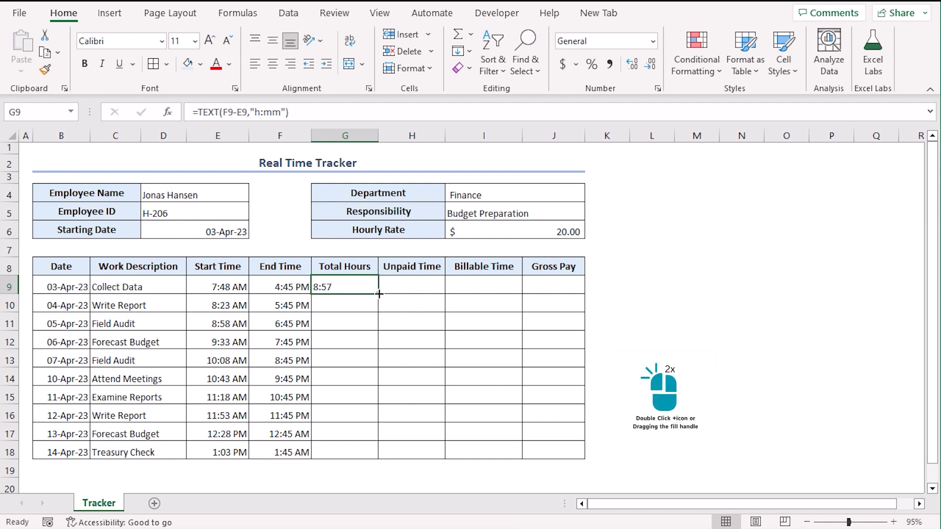
double_click(379, 294)
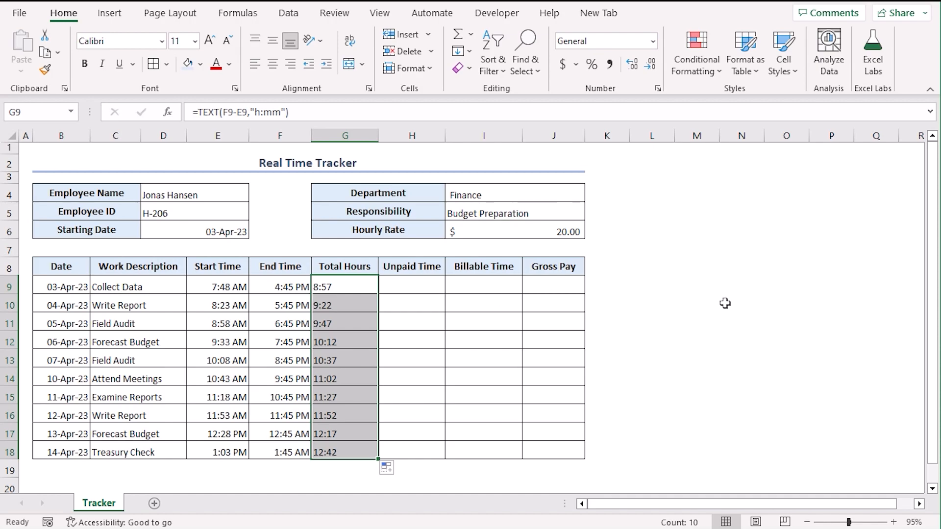
click(742, 301)
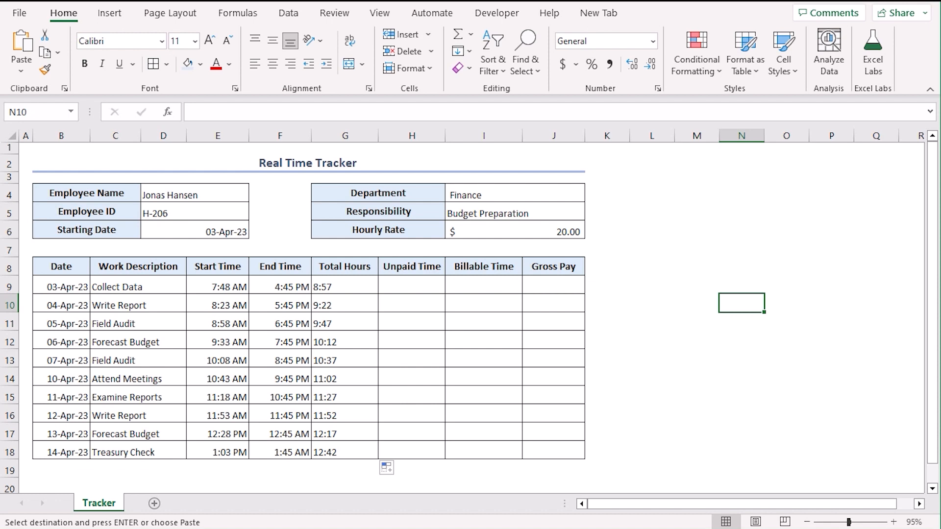
- Paste the unpaid break durations, 0:20 to 0:51, into the Unpaid Time column
key(Ctrl+c)
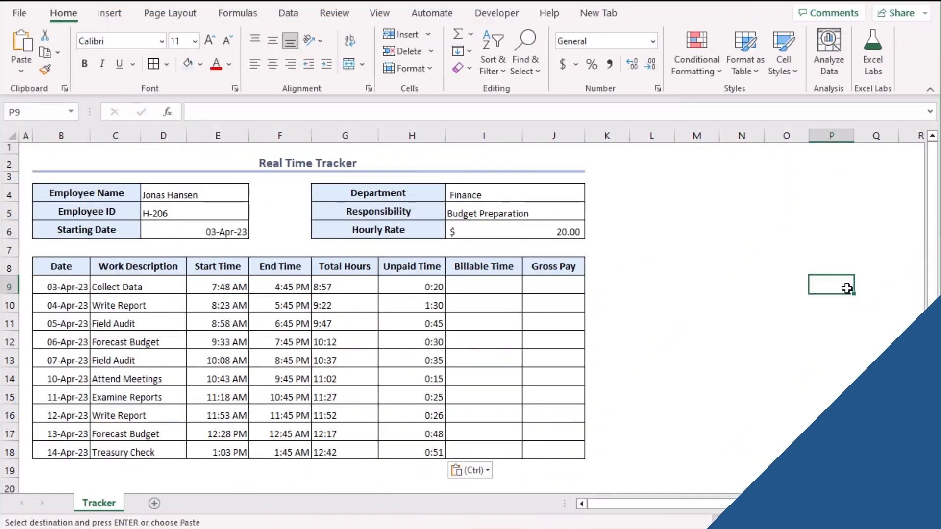
click(484, 286)
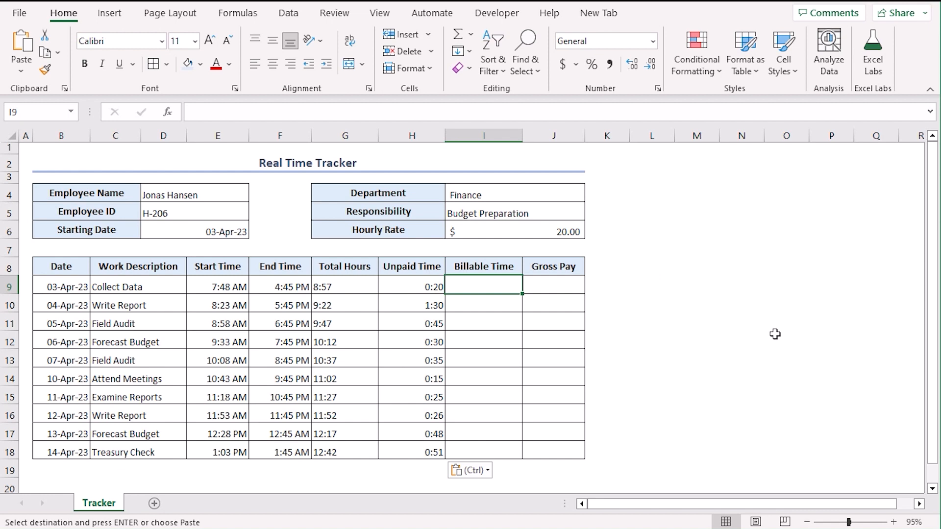
mouse_move(332, 341)
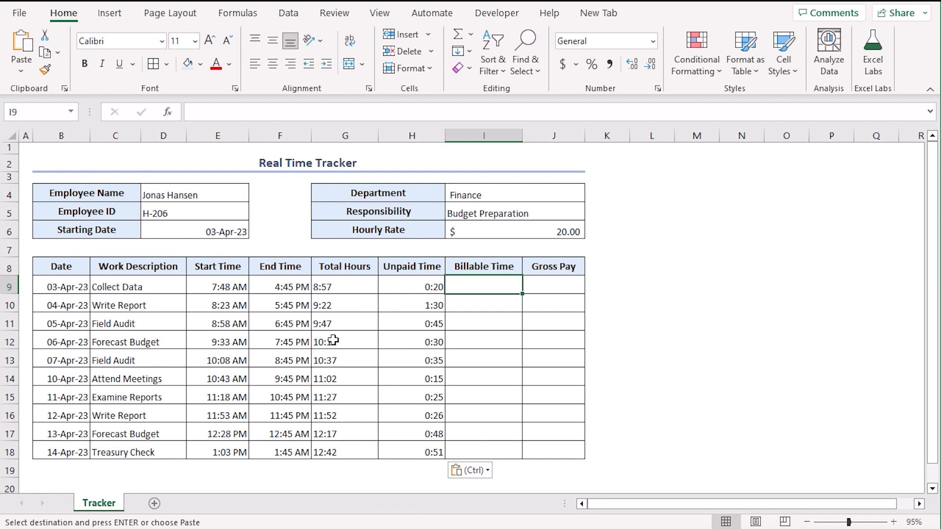
mouse_move(823, 345)
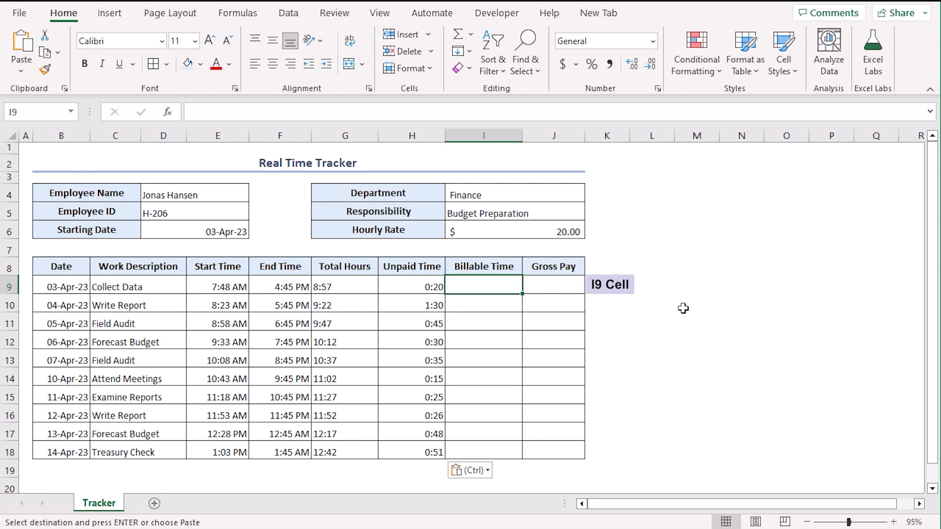
- Enter =G9-H9 in I9 and fill it down to I18 (8:37 to 11:51)
click(345, 287)
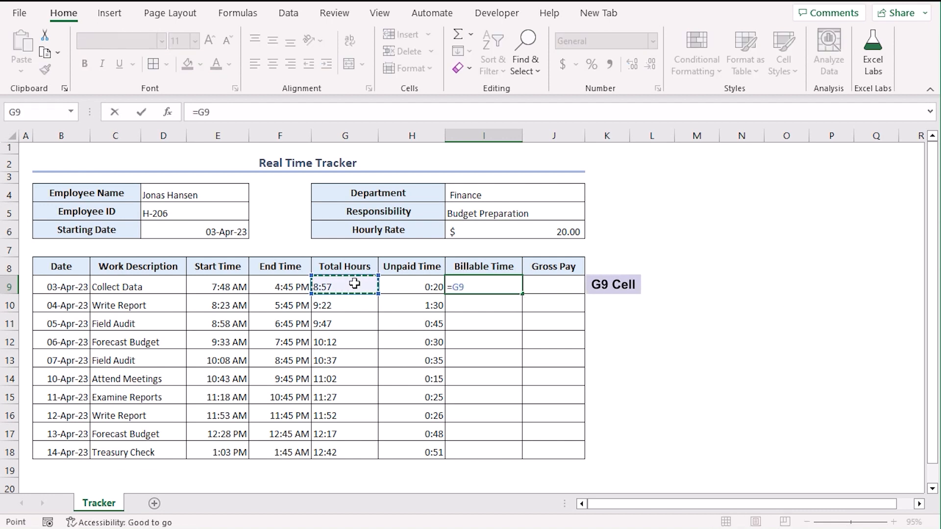
click(412, 287)
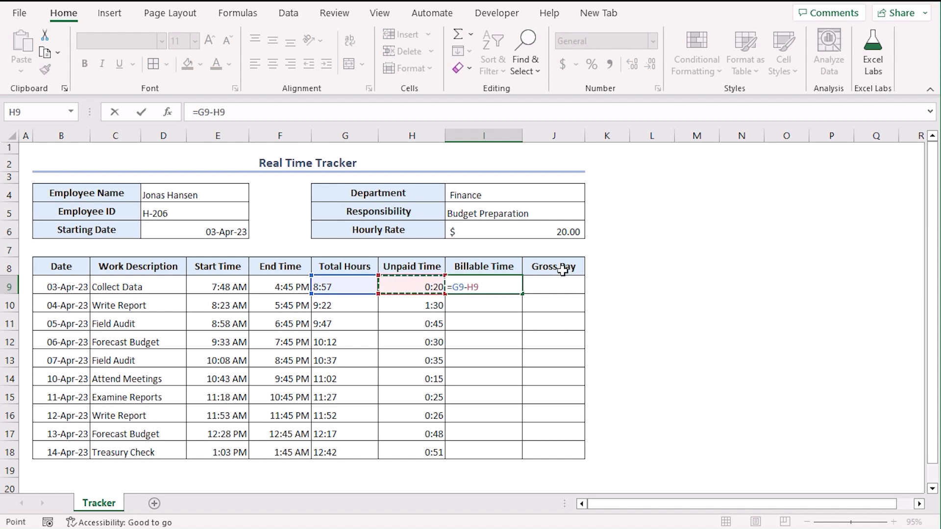
key(Enter)
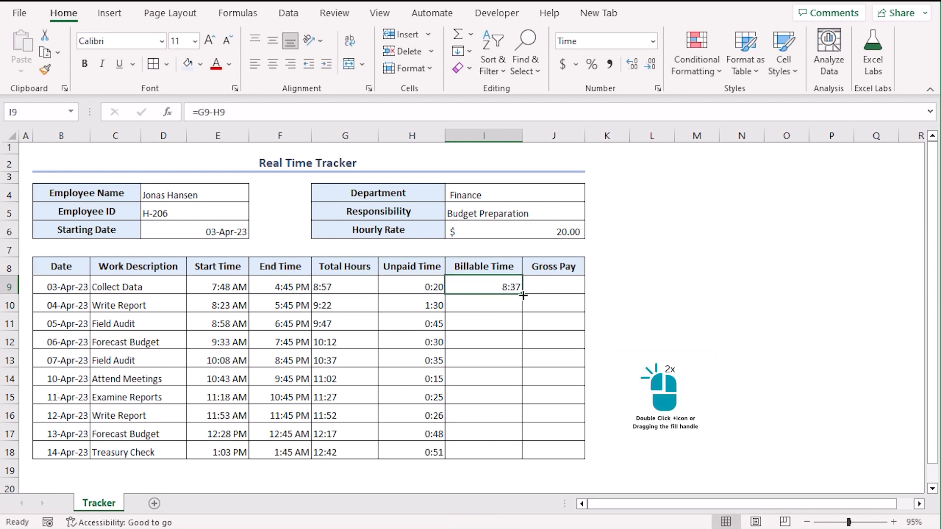
double_click(522, 295)
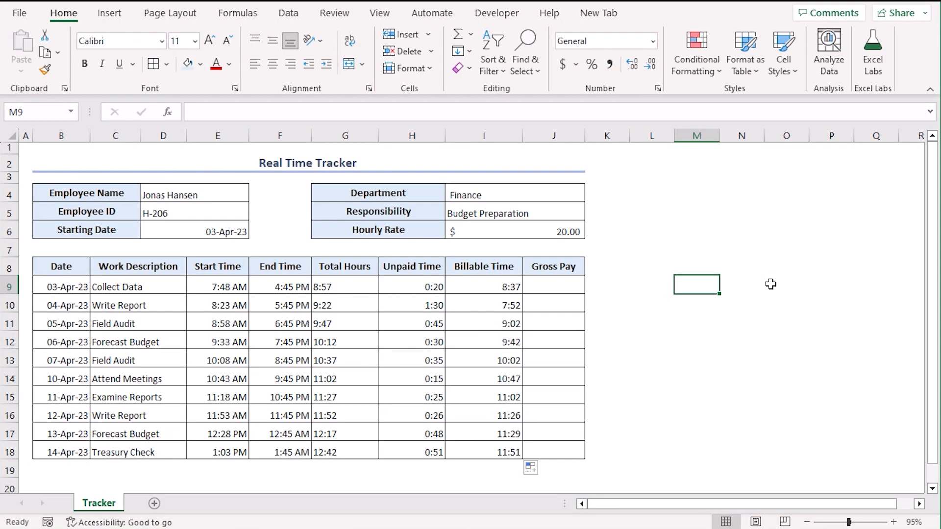
mouse_move(815, 315)
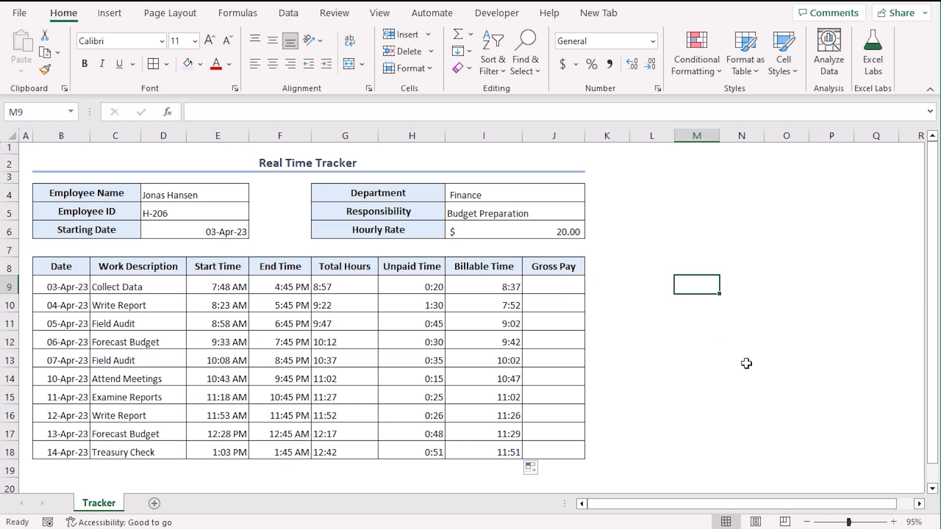
mouse_move(729, 372)
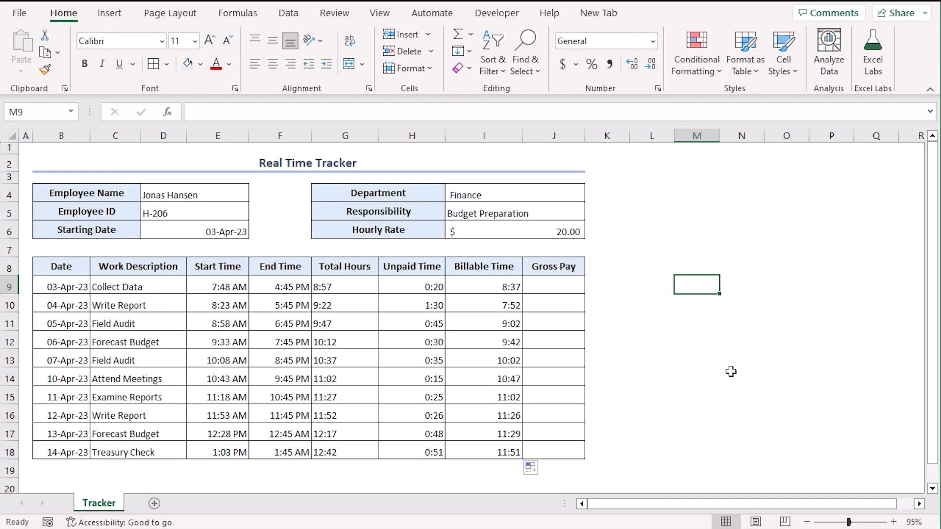
mouse_move(750, 411)
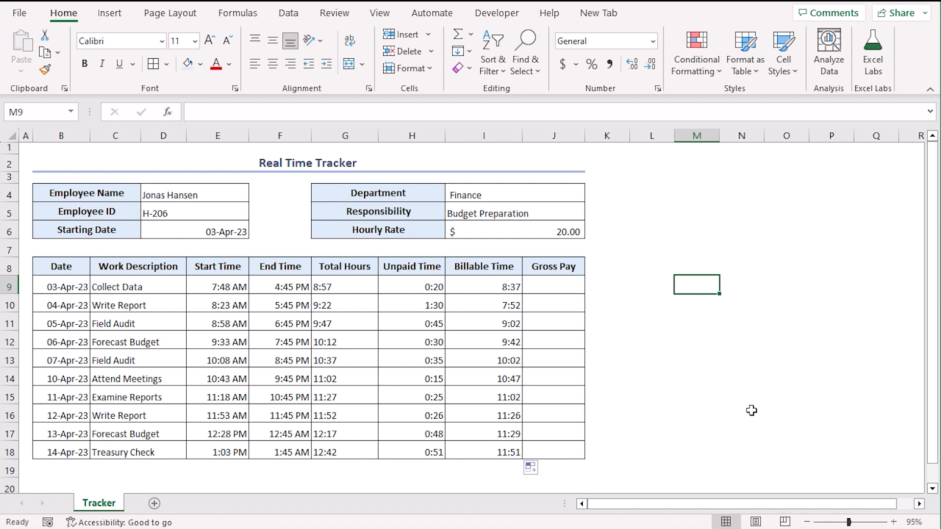
- Start J9's gross pay formula with HOUR(I9) times the absolute hourly rate $I$6
click(553, 286)
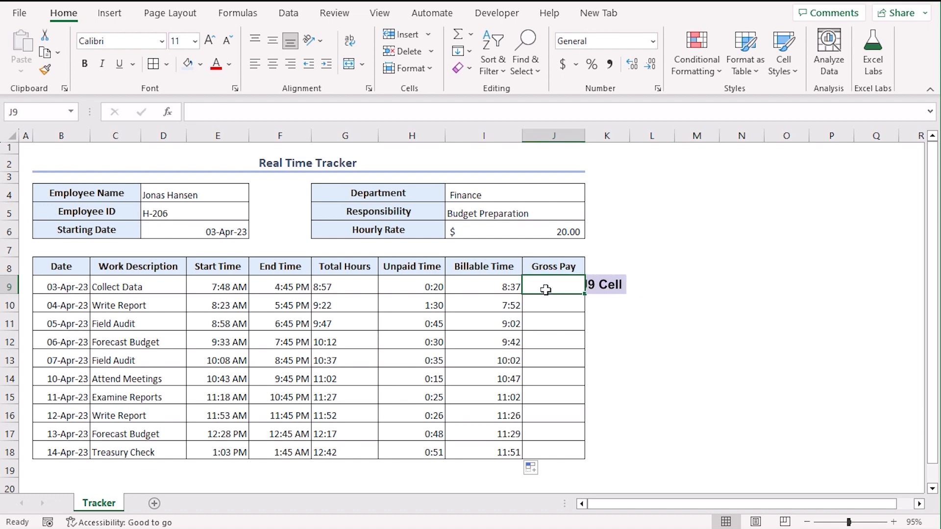
text(=hour)
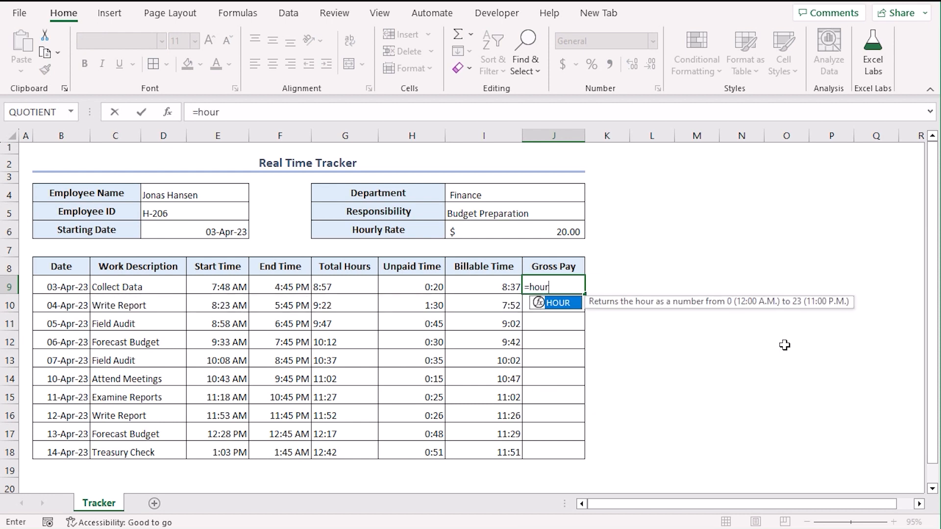
text(()
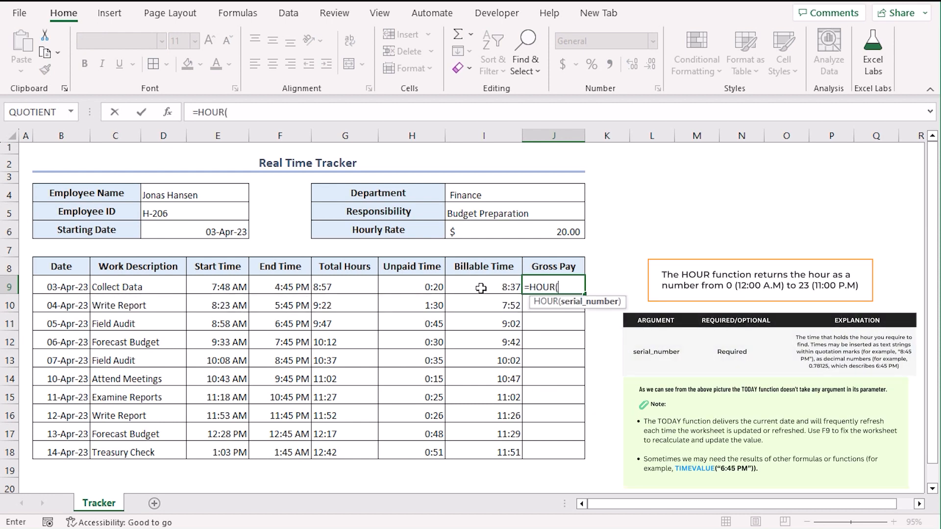
click(483, 286)
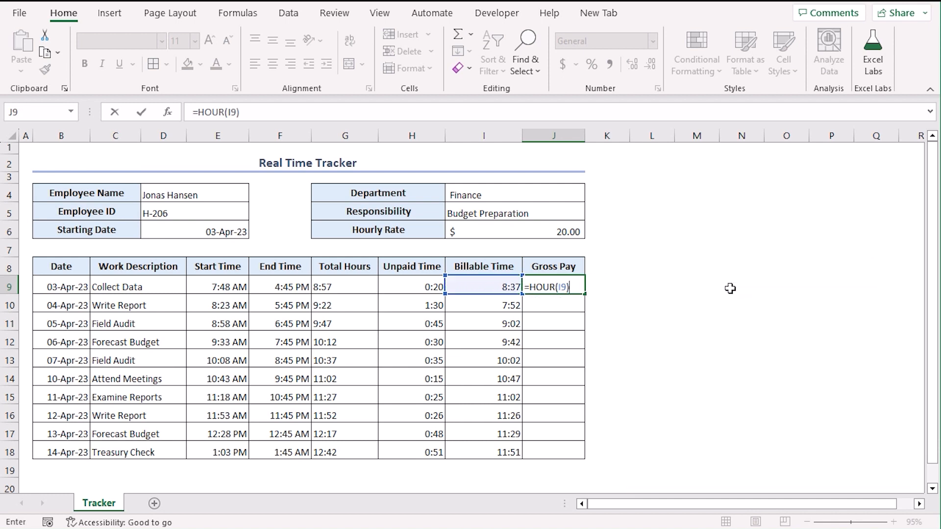
text(*)
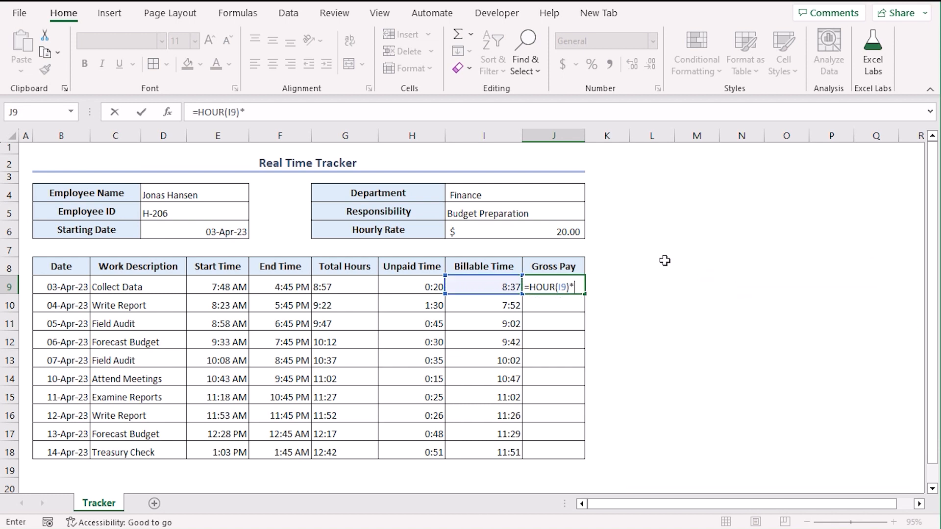
click(514, 229)
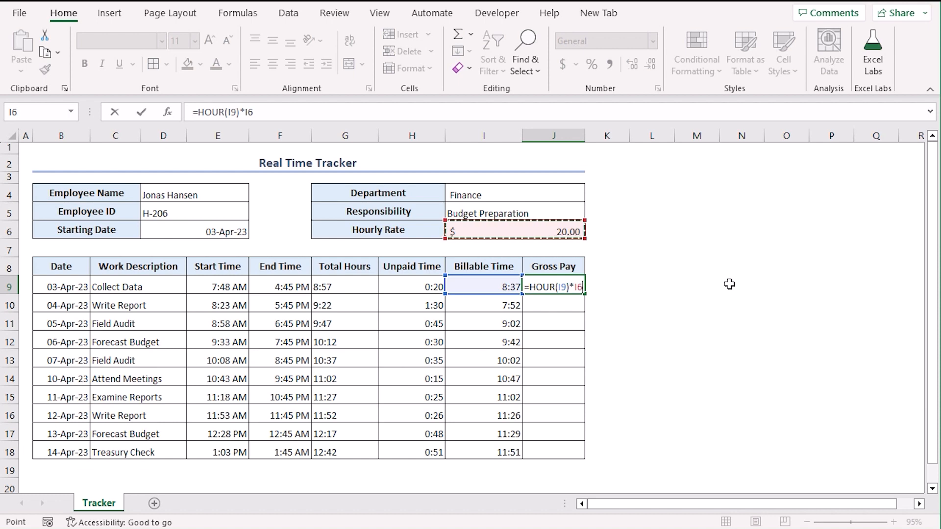
key(F4)
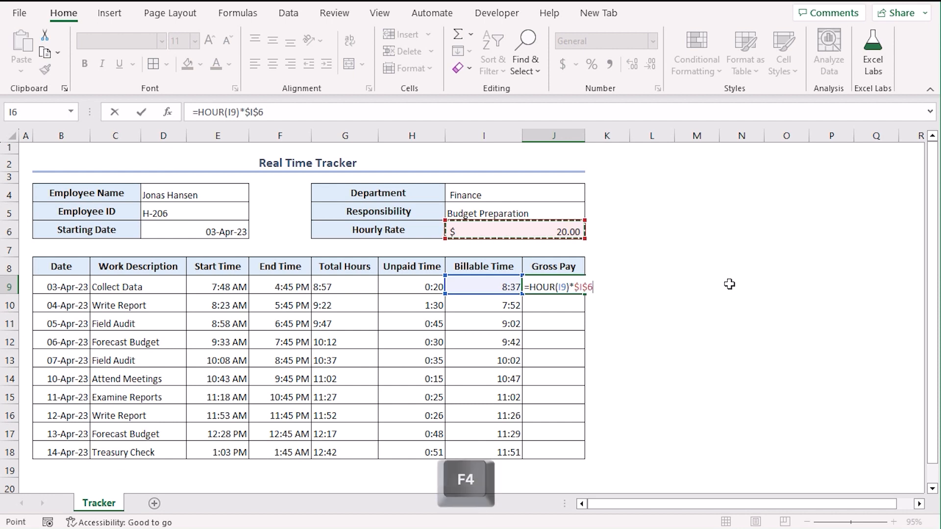
- Add MINUTE(I9)/60 times $I$6 to finish the formula, giving 172.3333333
text(+(min)
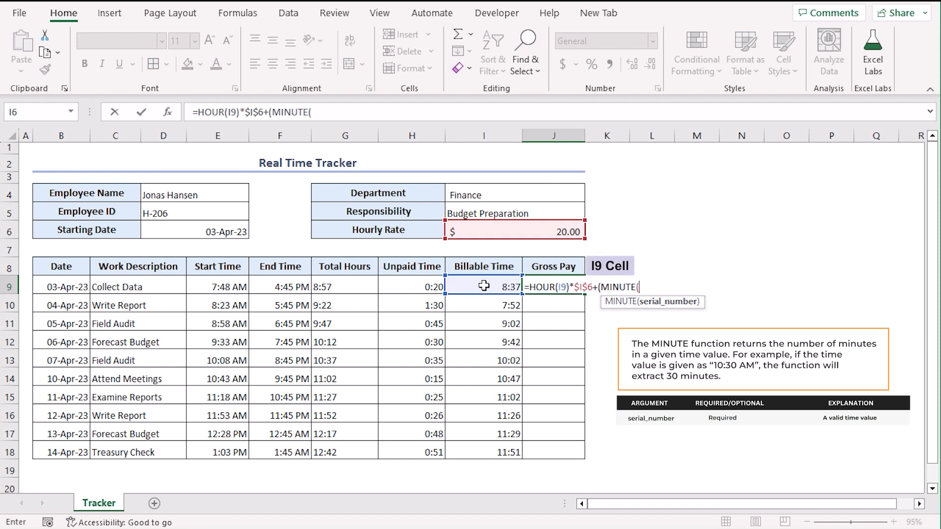
click(484, 286)
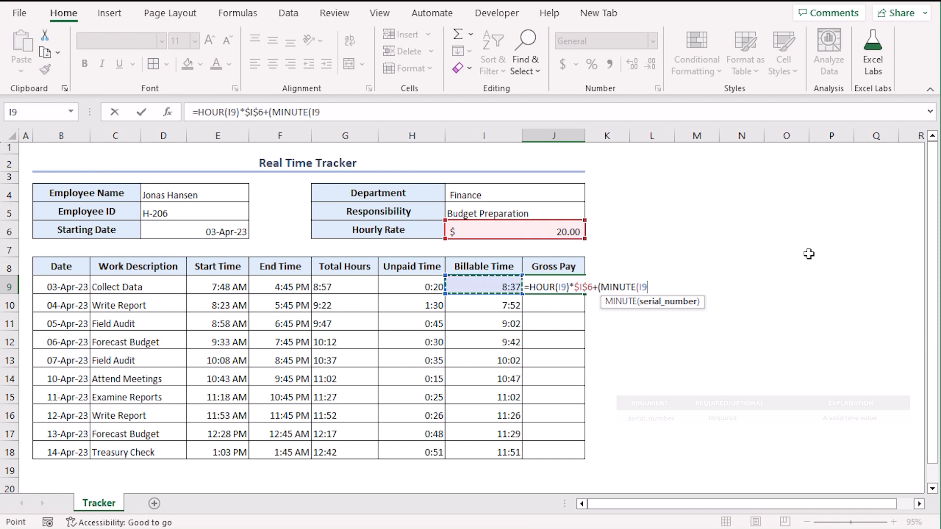
text()/)
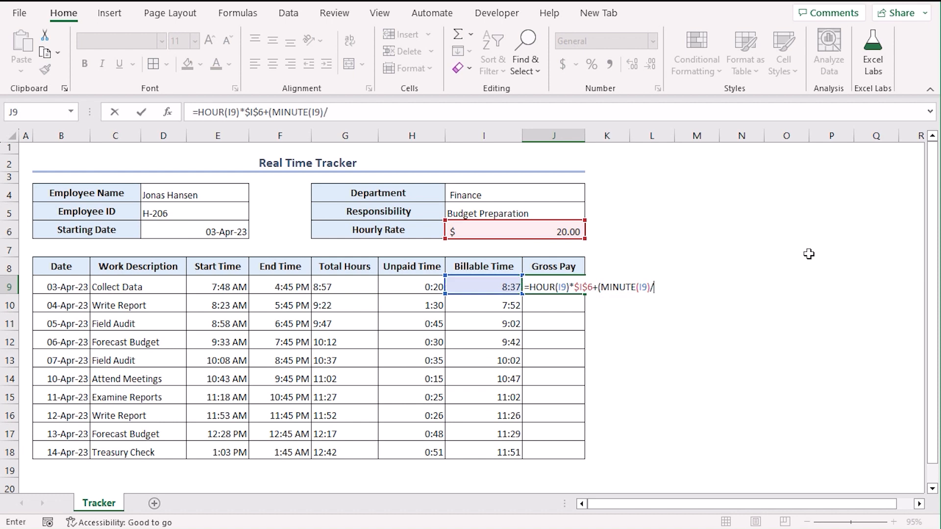
text(60))
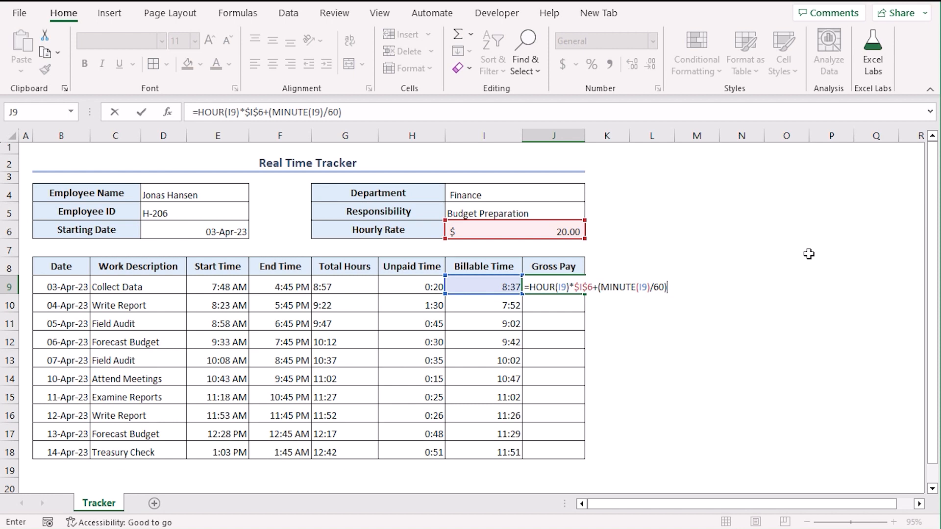
click(512, 231)
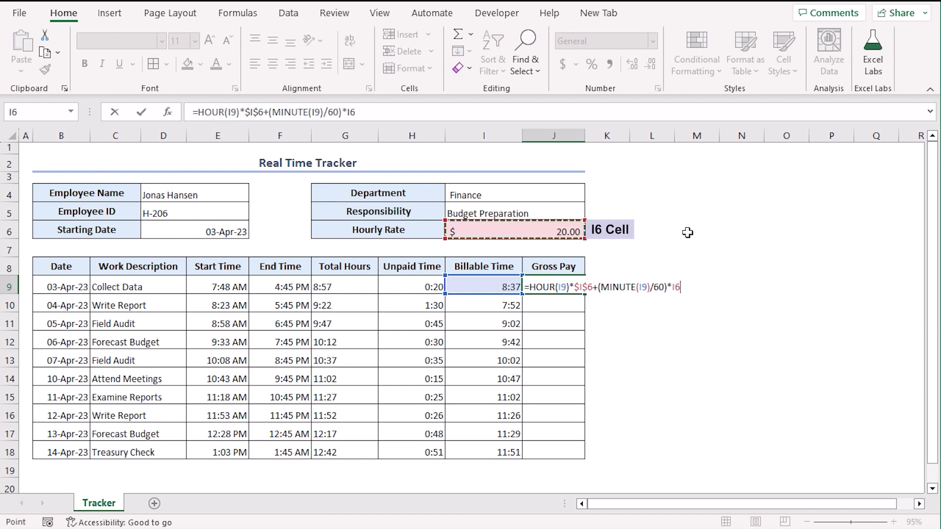
key(F4)
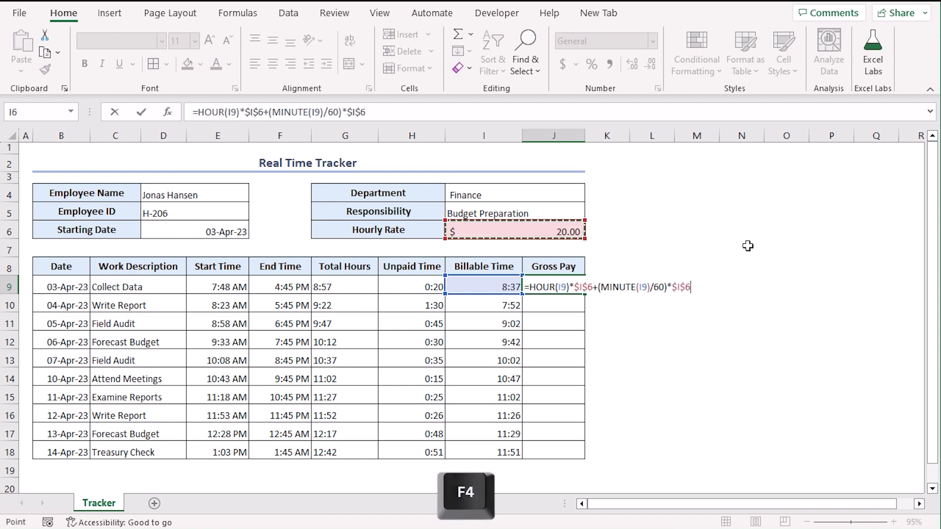
key(Enter)
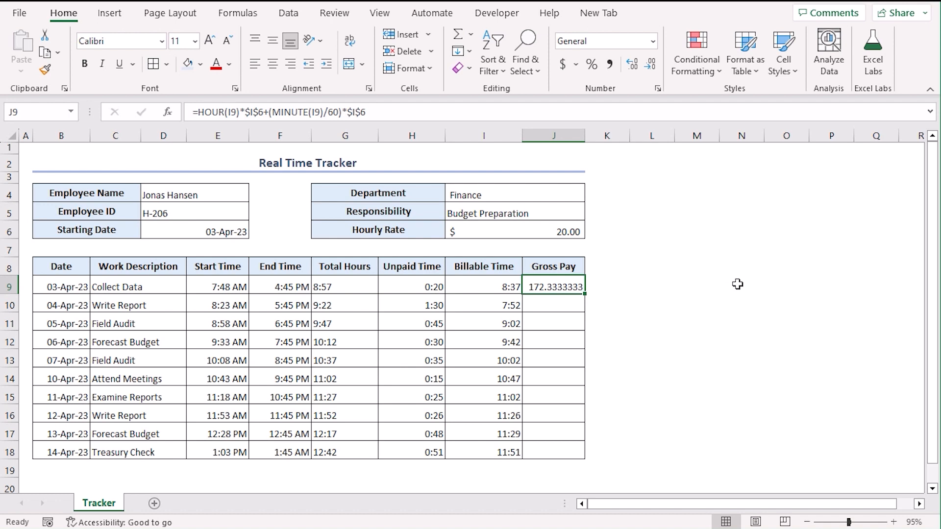
mouse_move(63, 13)
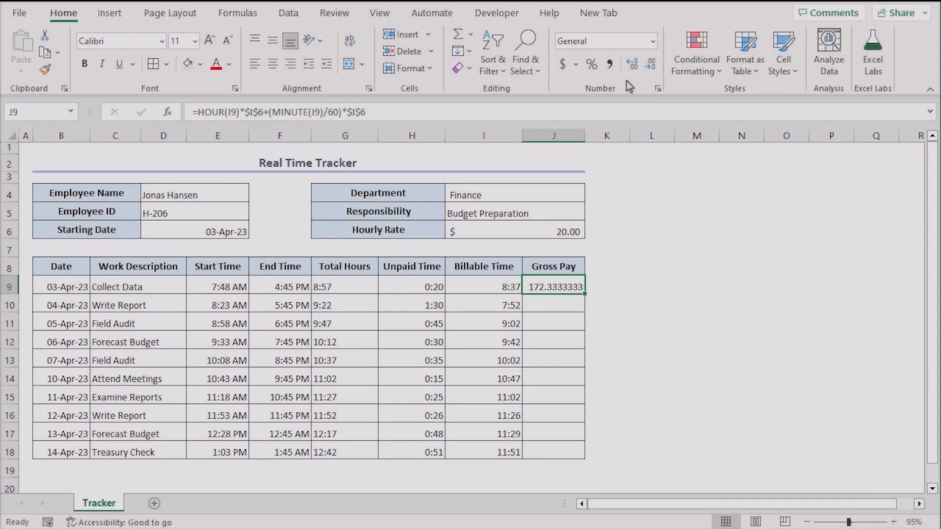
- Apply Accounting format to J9 and fill it down to J18 ($172.33 to $237.00)
click(653, 41)
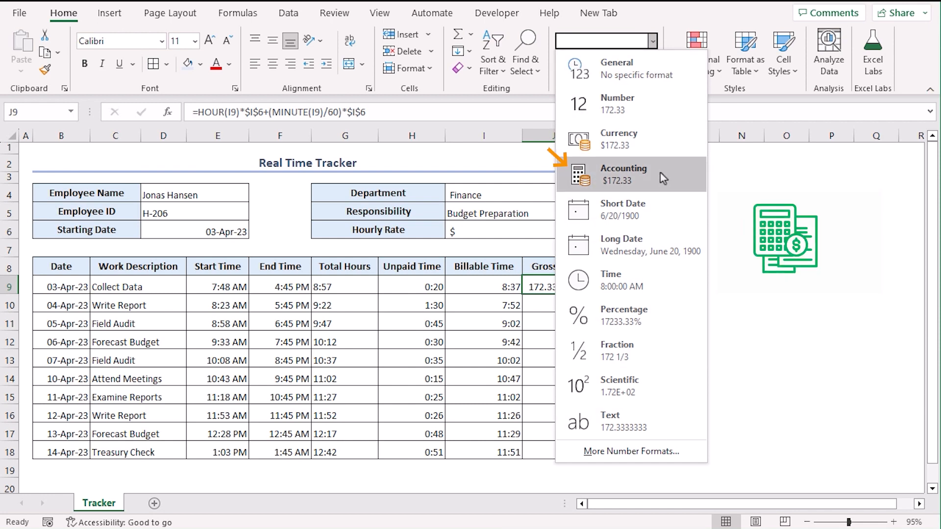
click(623, 174)
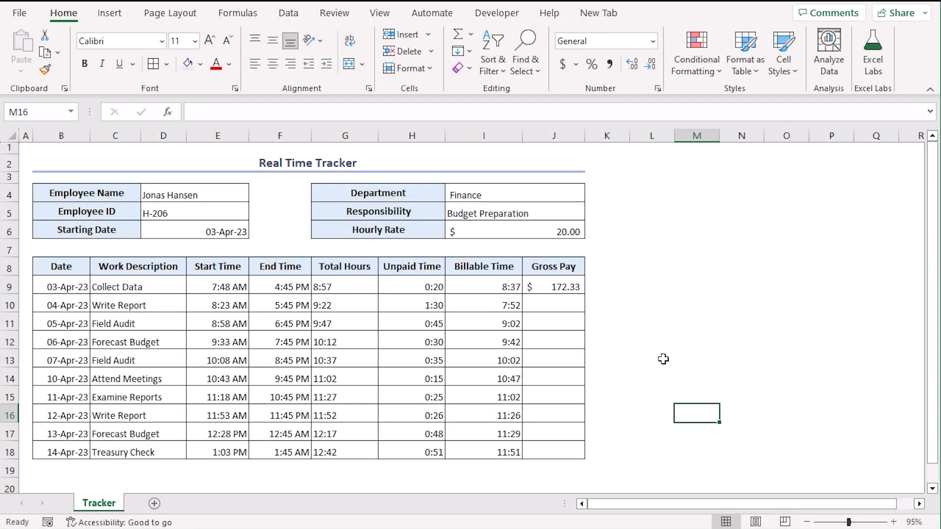
double_click(553, 286)
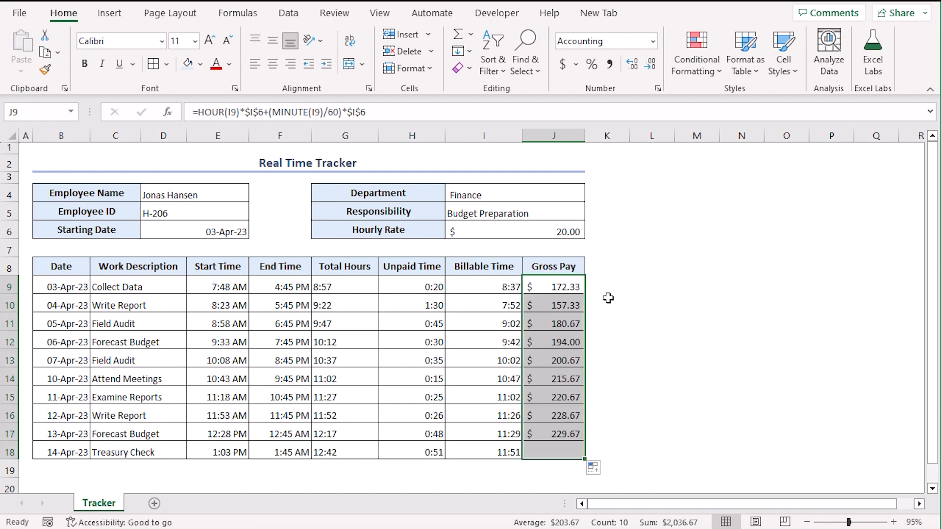
click(652, 321)
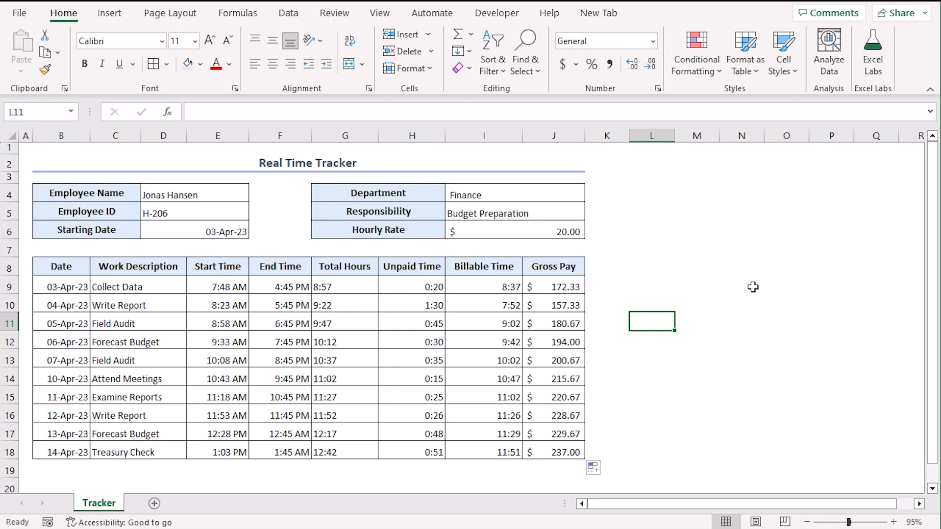
mouse_move(662, 425)
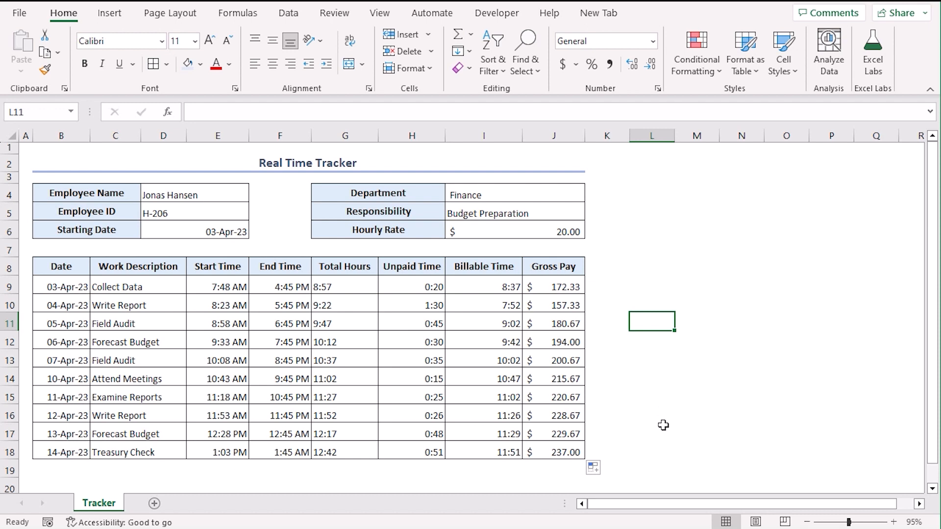
mouse_move(854, 382)
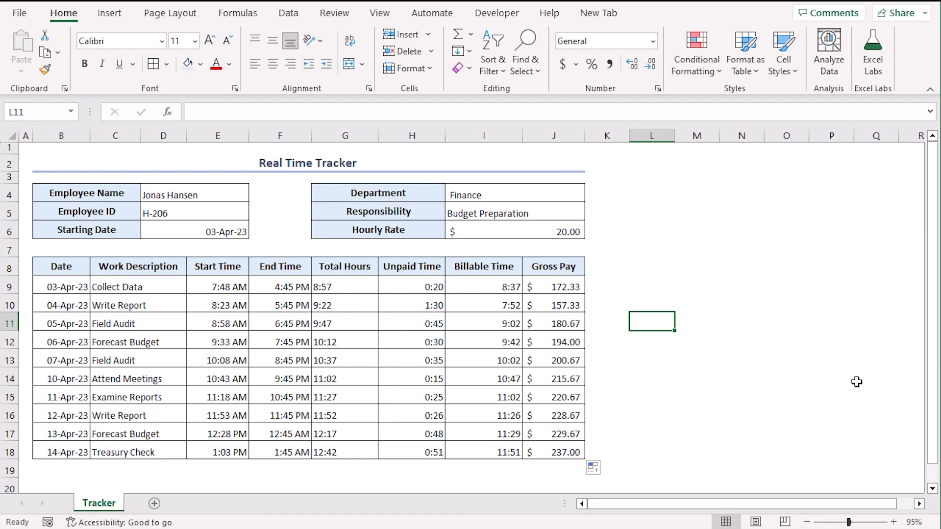
mouse_move(855, 379)
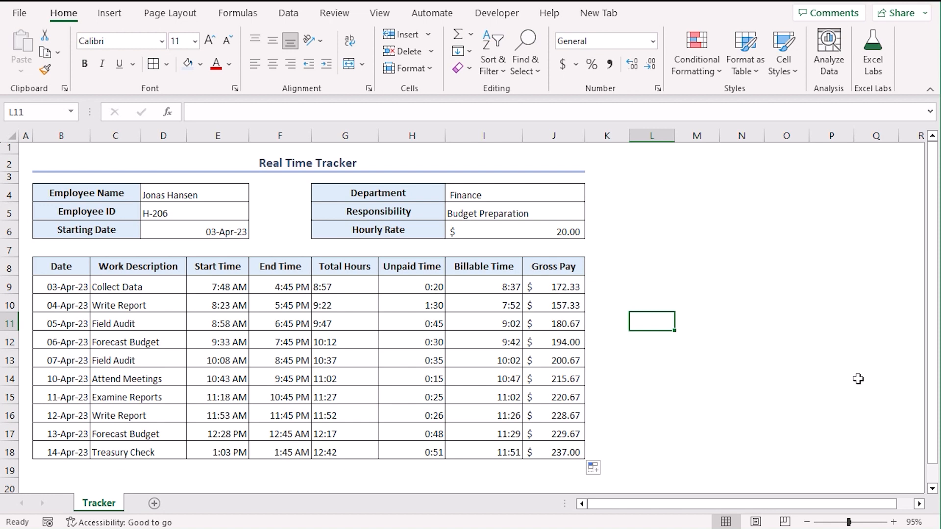
click(552, 482)
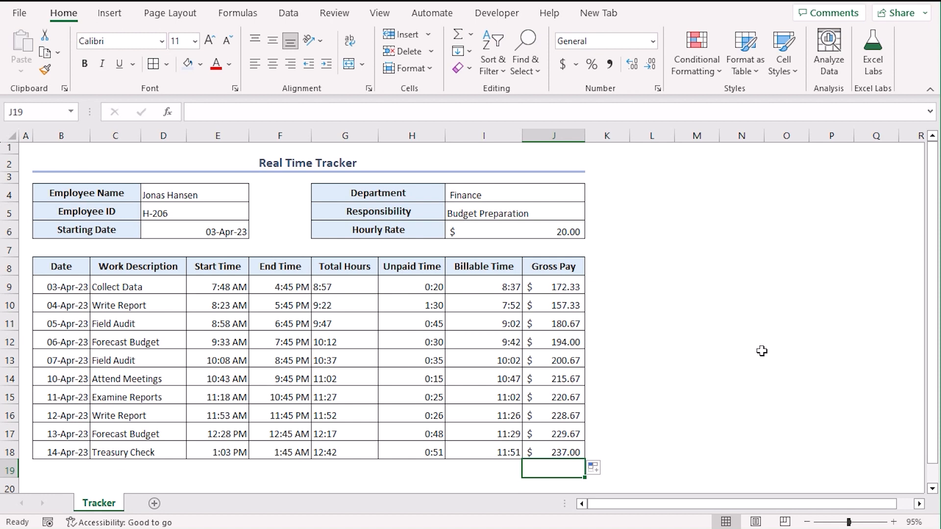
- Enter =SUM(J9:J18) in J19 for a $2,036.67 total and check the formula
text(=SUM()
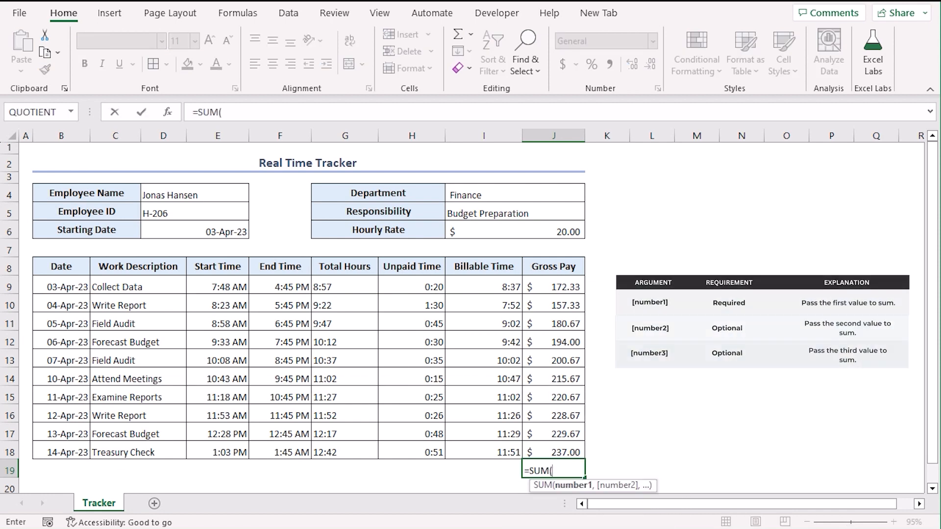
drag(552, 286, 553, 415)
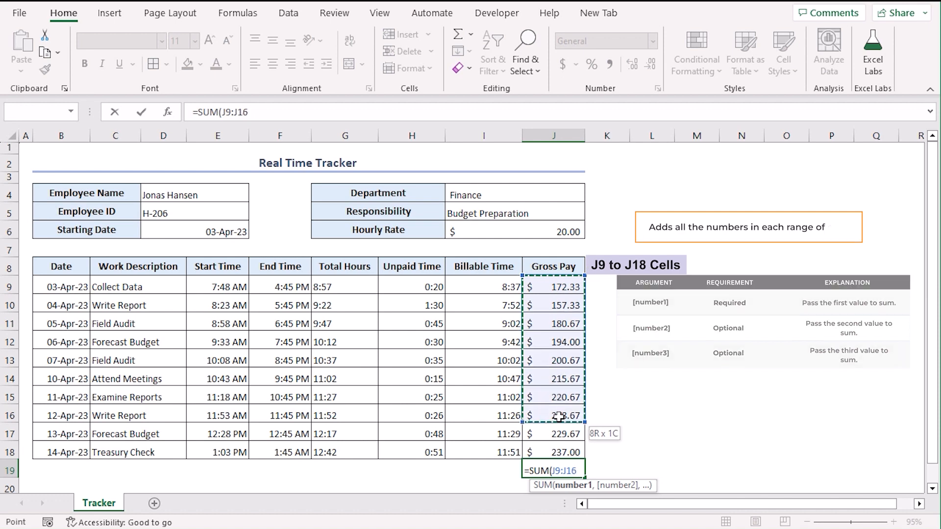
key(Enter)
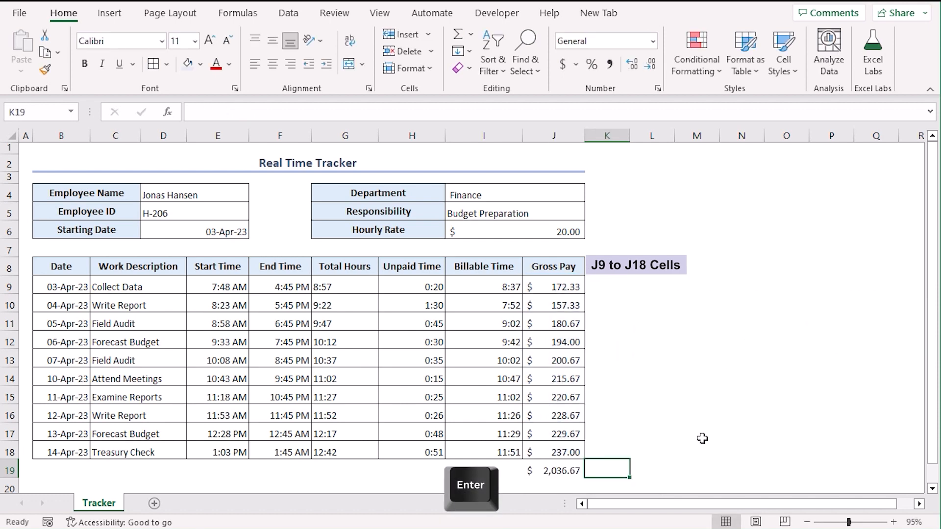
click(555, 471)
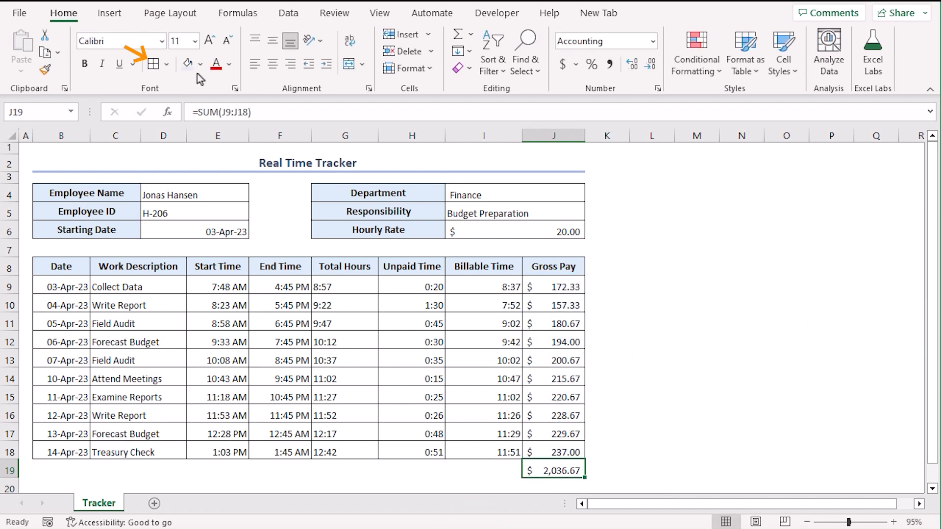
drag(552, 286, 552, 379)
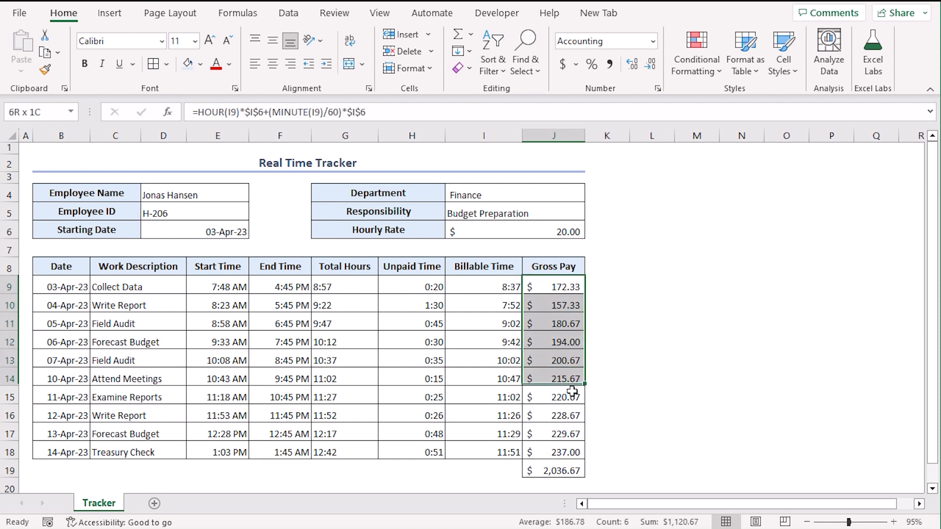